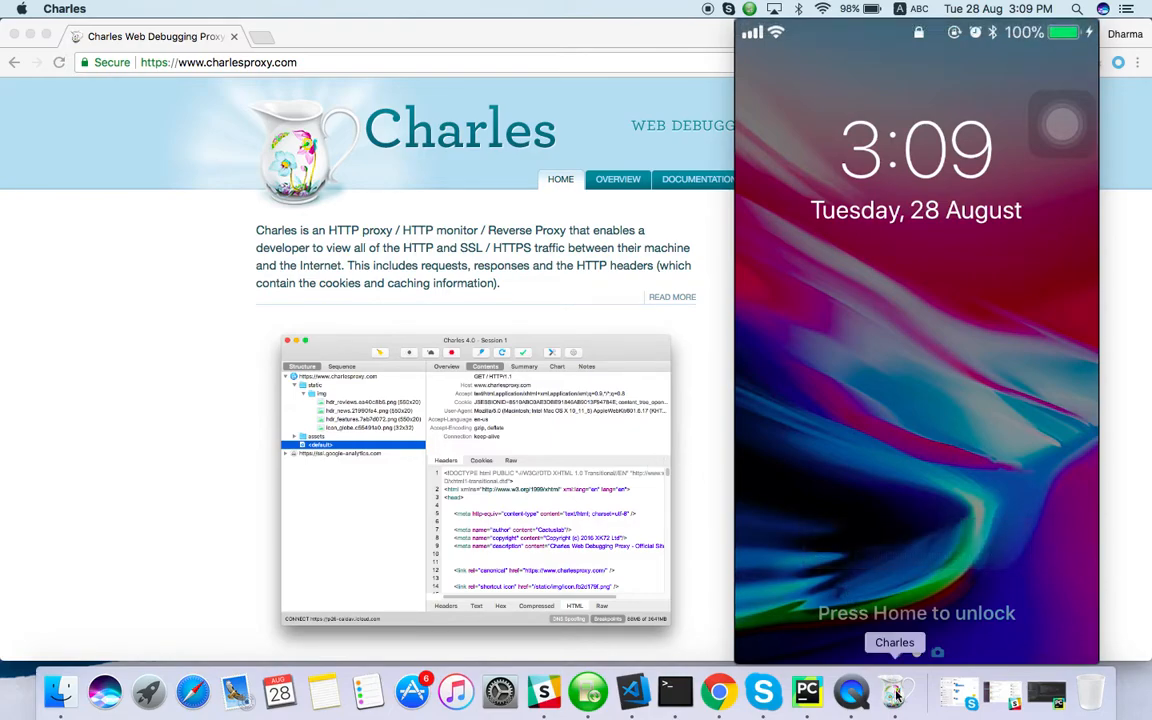
# - Launch Charles from the Dock to start a new, empty recording session
pyautogui.click(894, 690)
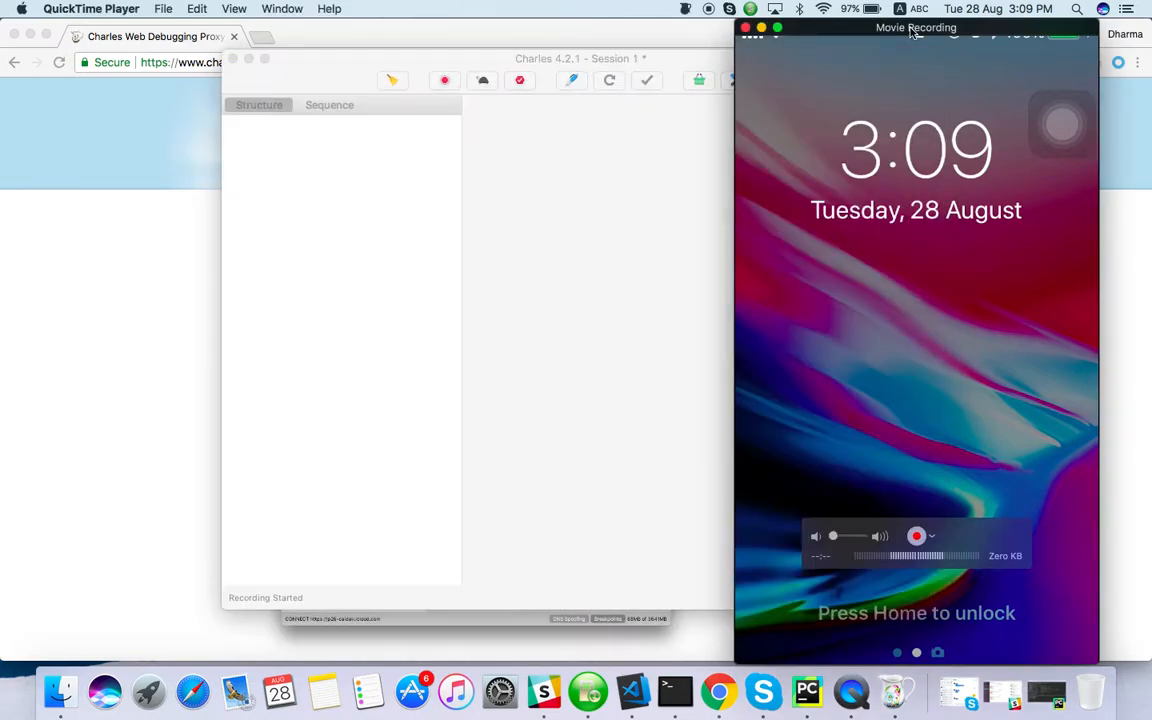
# - Inspect the captured mtalk.google.com connection overview, then open the Help menu
pyautogui.click(310, 122)
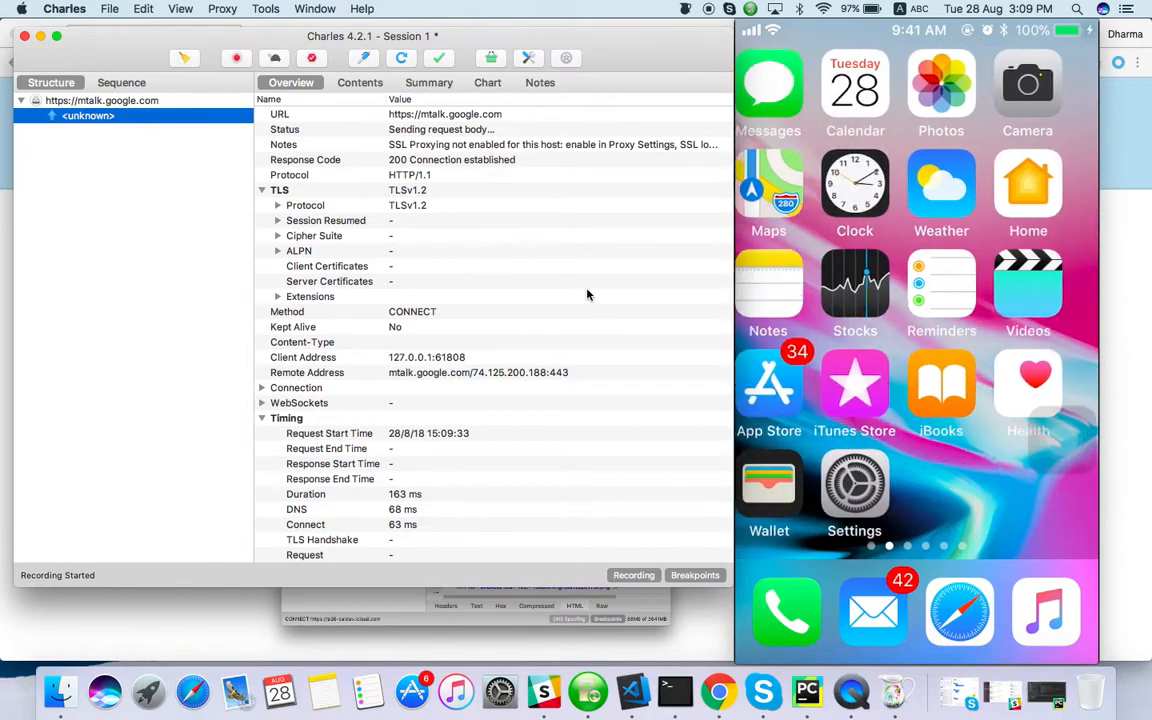
pyautogui.click(854, 490)
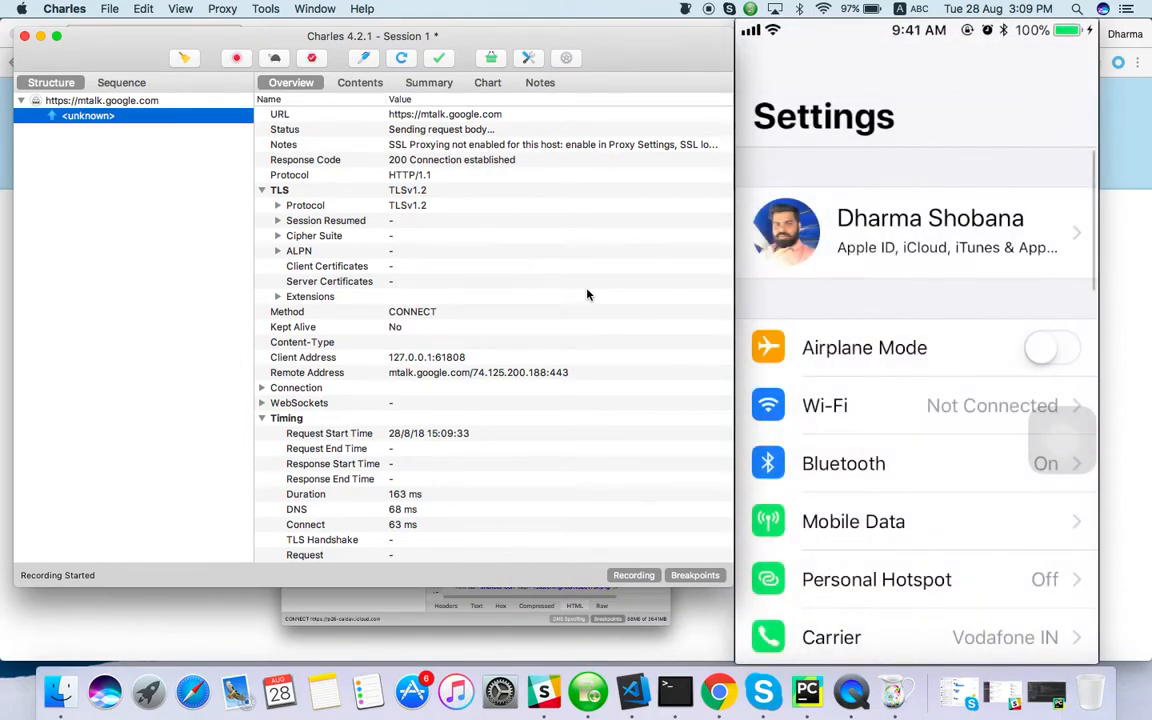
pyautogui.scroll(-3)
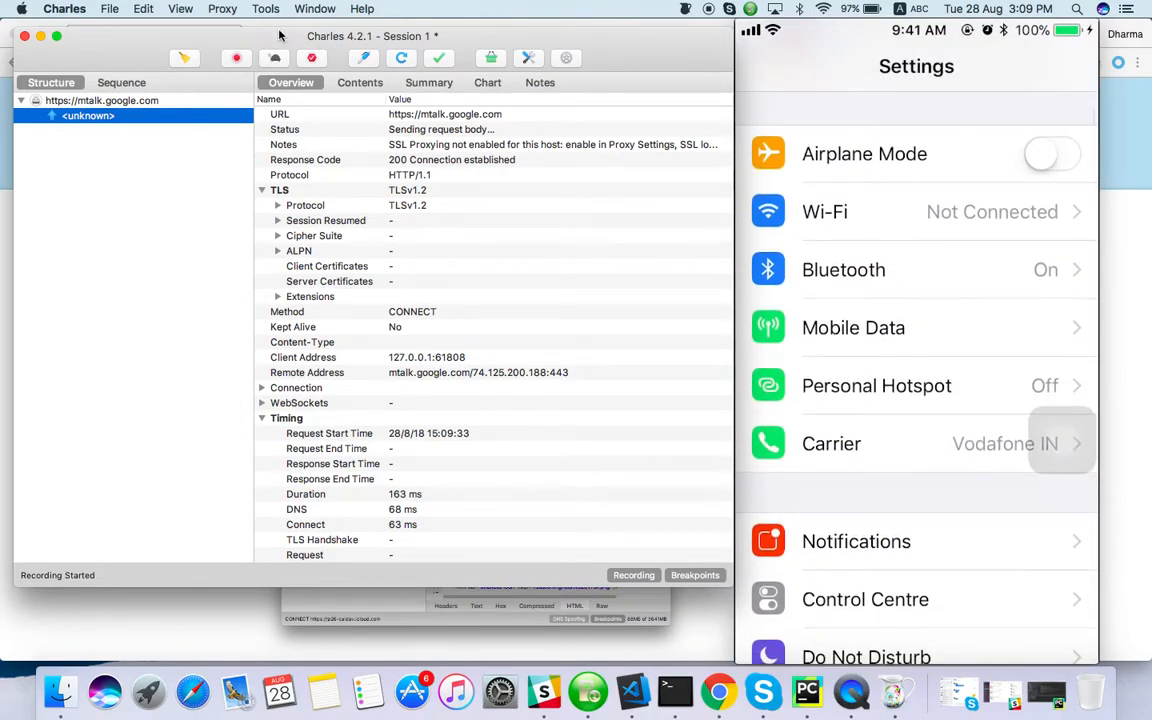
pyautogui.click(362, 8)
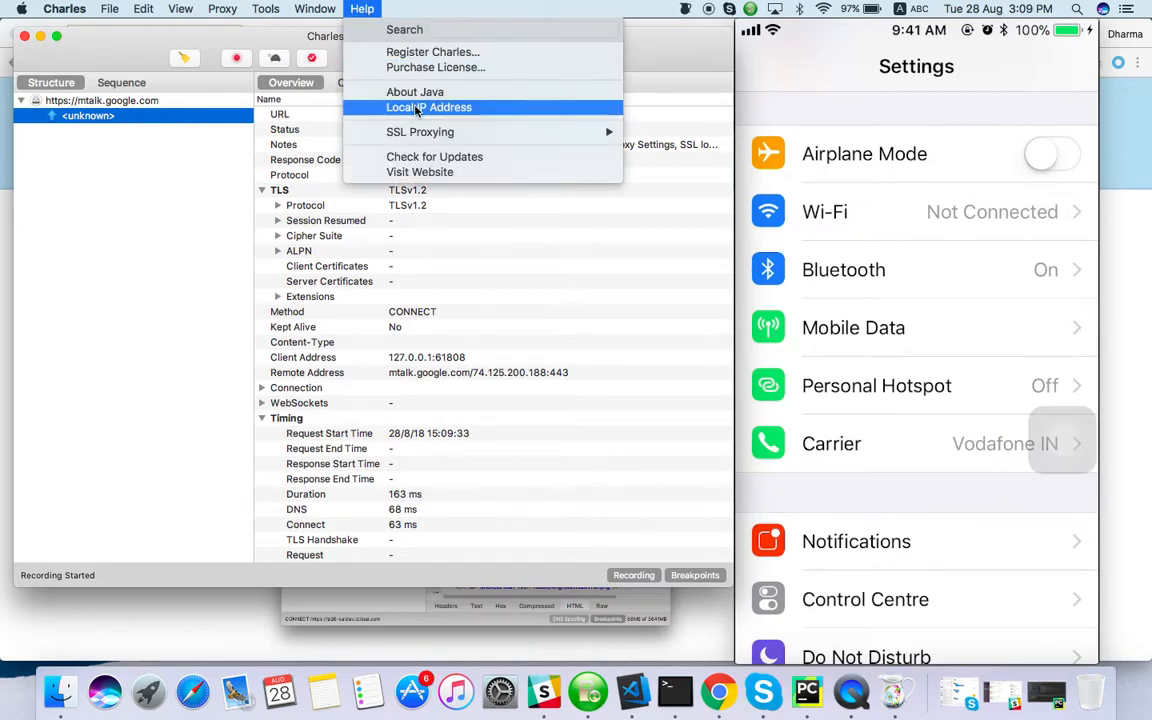
# - Show the Mac's local IP address, en0 at 172.16.2.63, via Help > Local IP Address
pyautogui.click(429, 107)
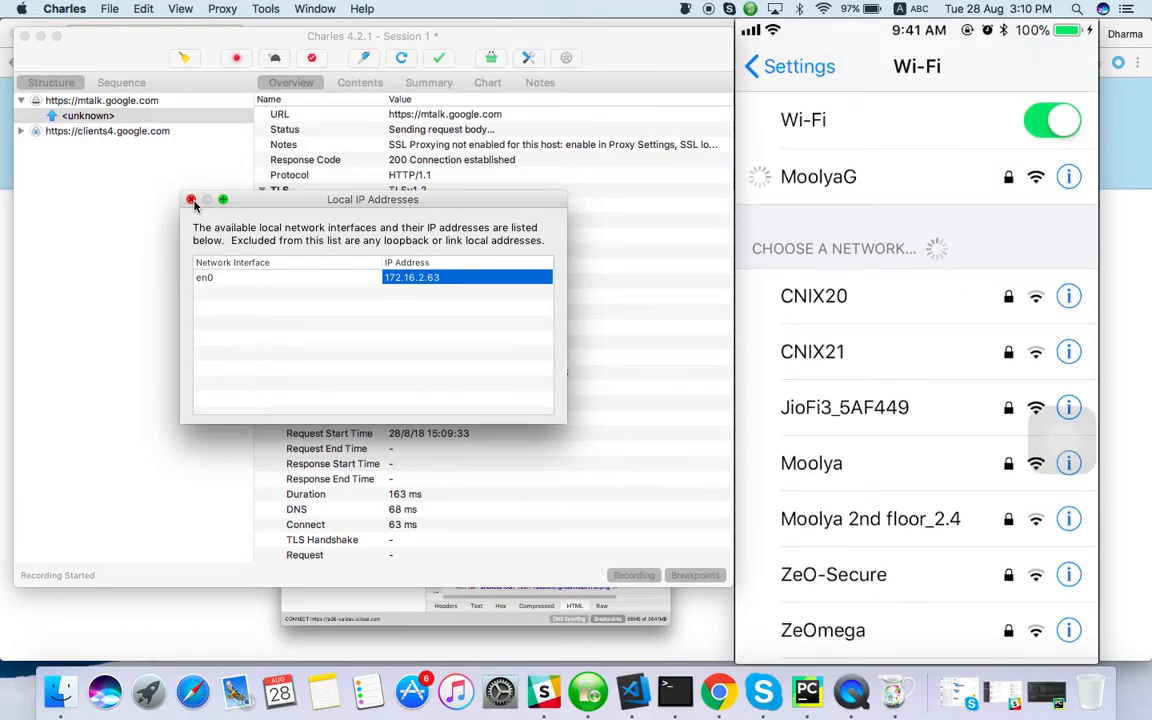
pyautogui.click(1068, 176)
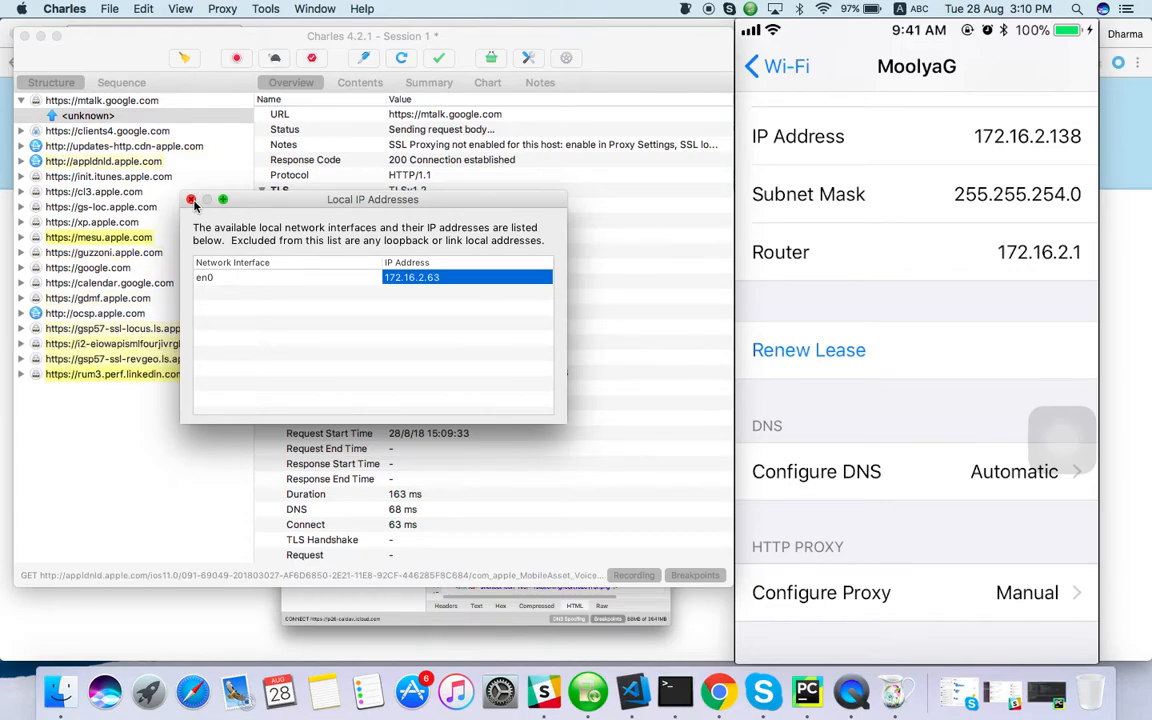
# - Close the IP window and confirm Charles's HTTP proxy port is 9090
pyautogui.click(821, 592)
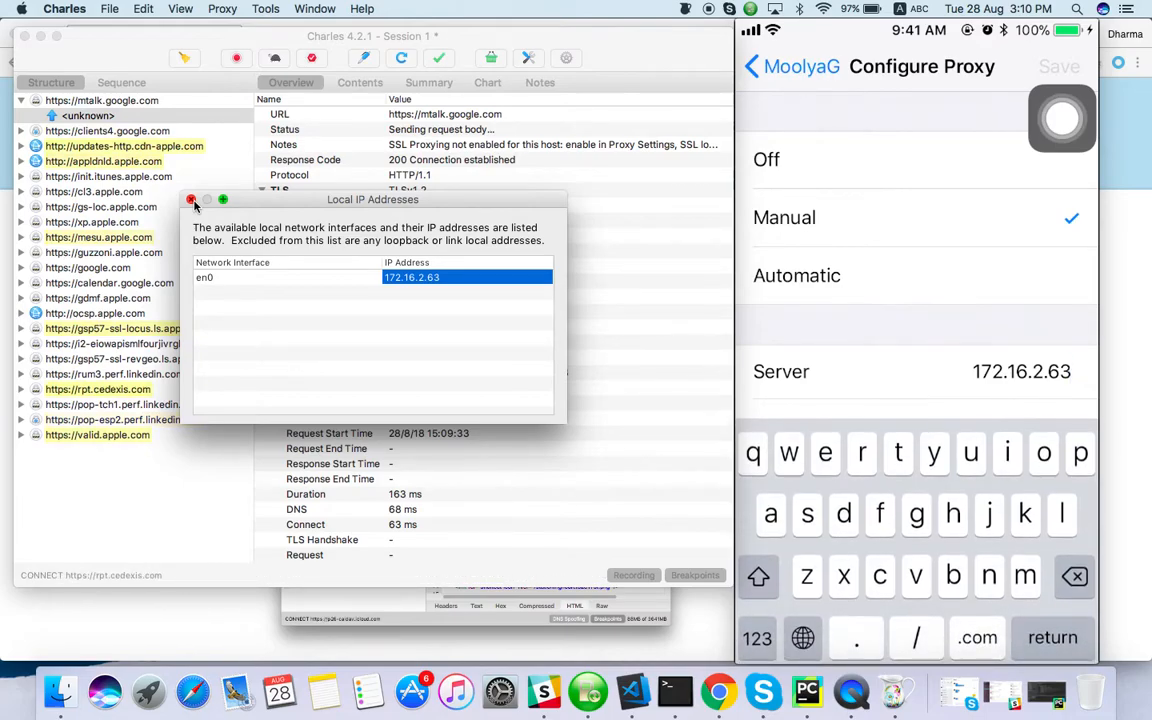
pyautogui.click(766, 159)
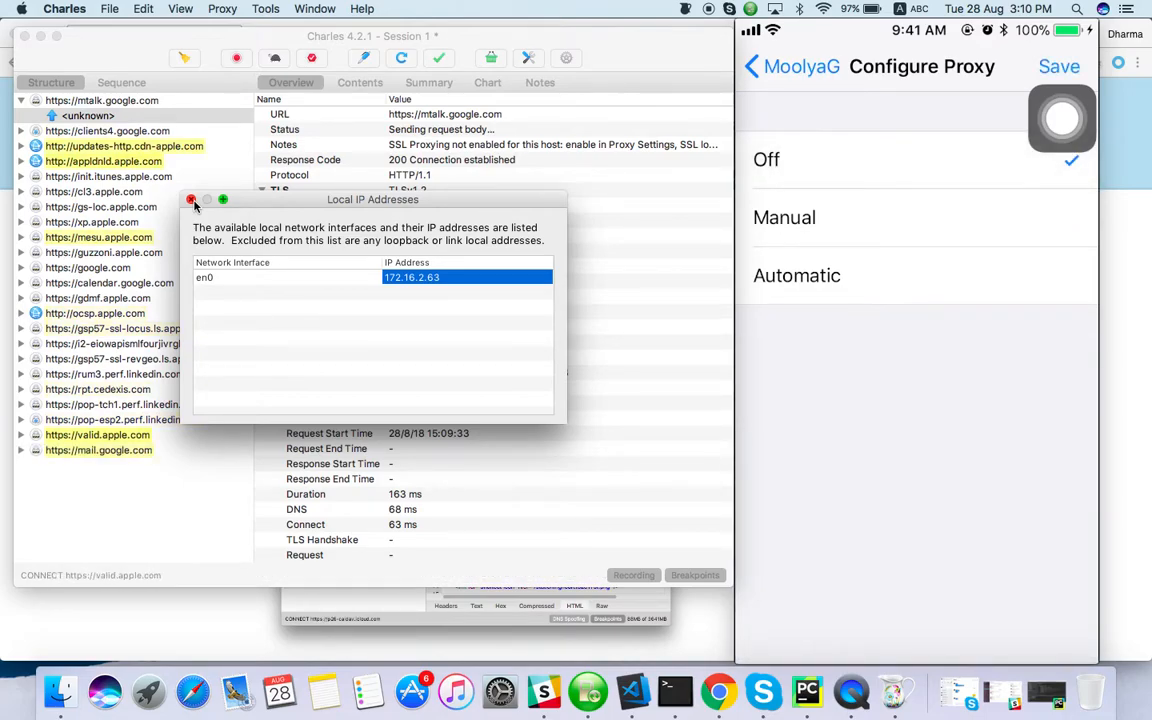
pyautogui.click(784, 217)
pyautogui.write('172.16.2.63')
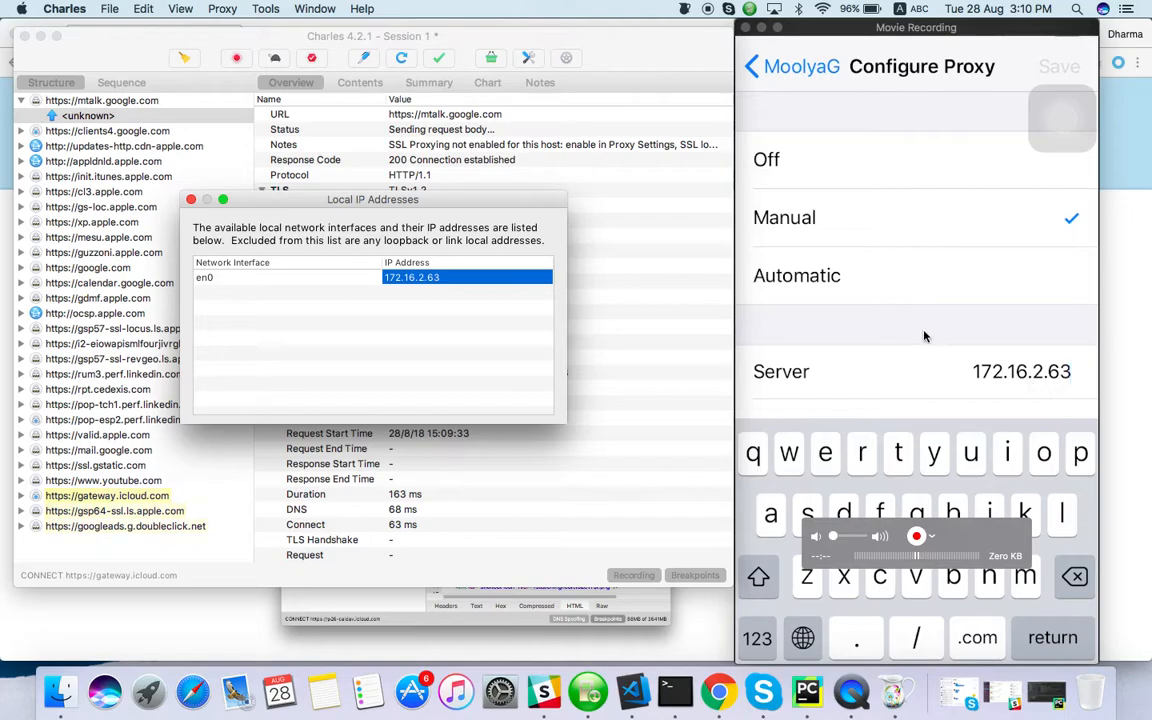
pyautogui.scroll(-3)
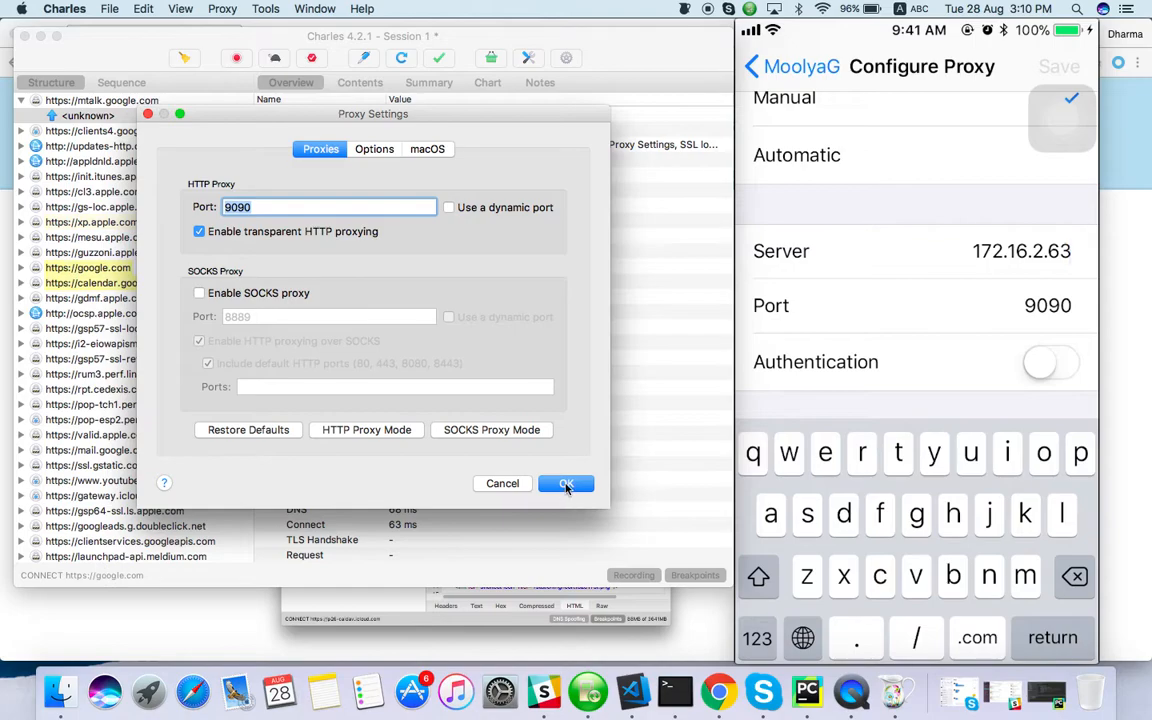
# - Accept the proxy settings and clear the session, leaving only gsp64-ssl.ls.apple.com
pyautogui.click(566, 483)
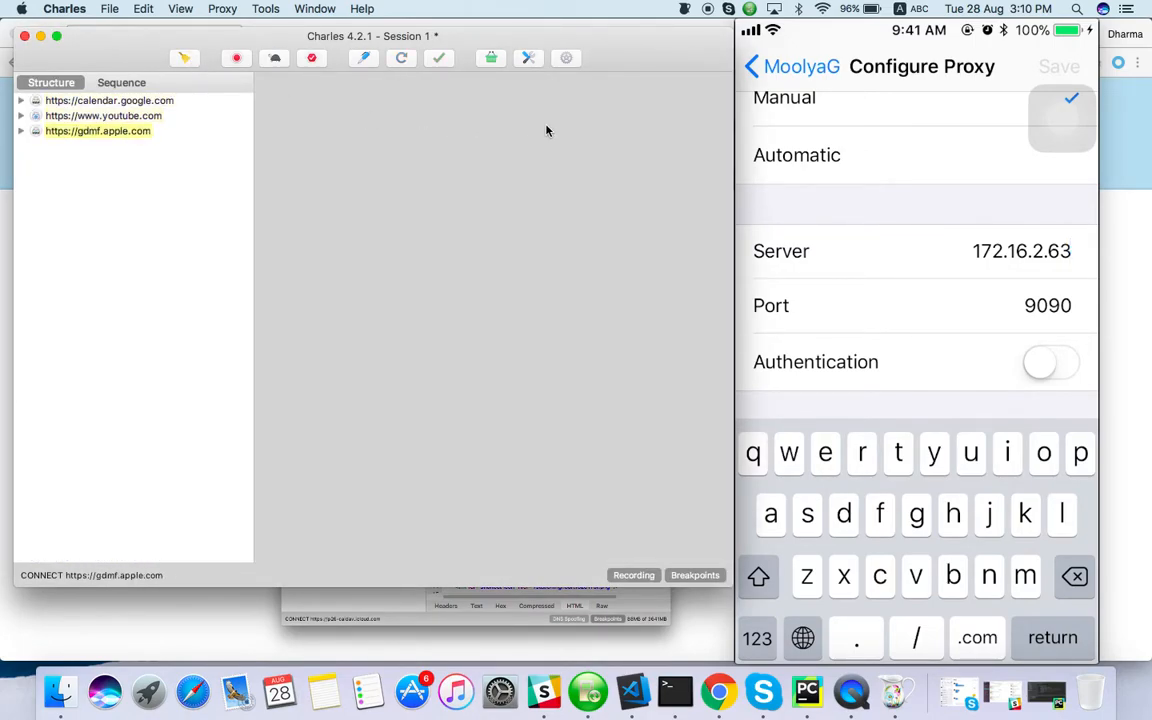
pyautogui.click(1021, 251)
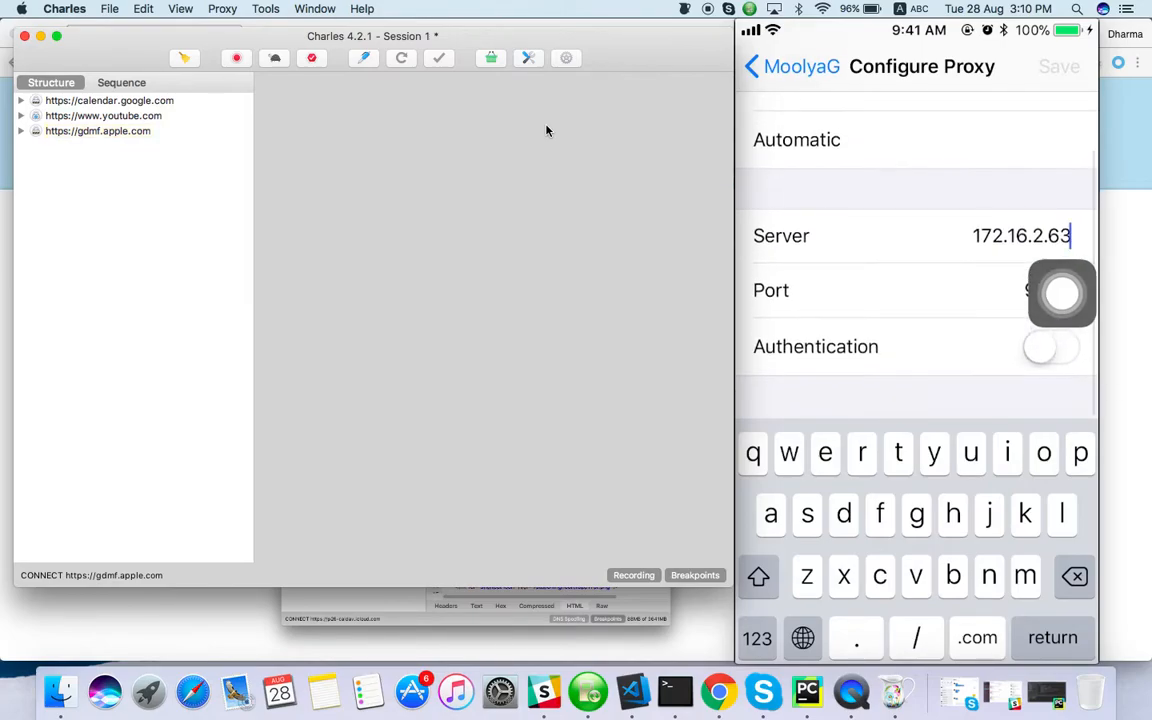
pyautogui.click(752, 66)
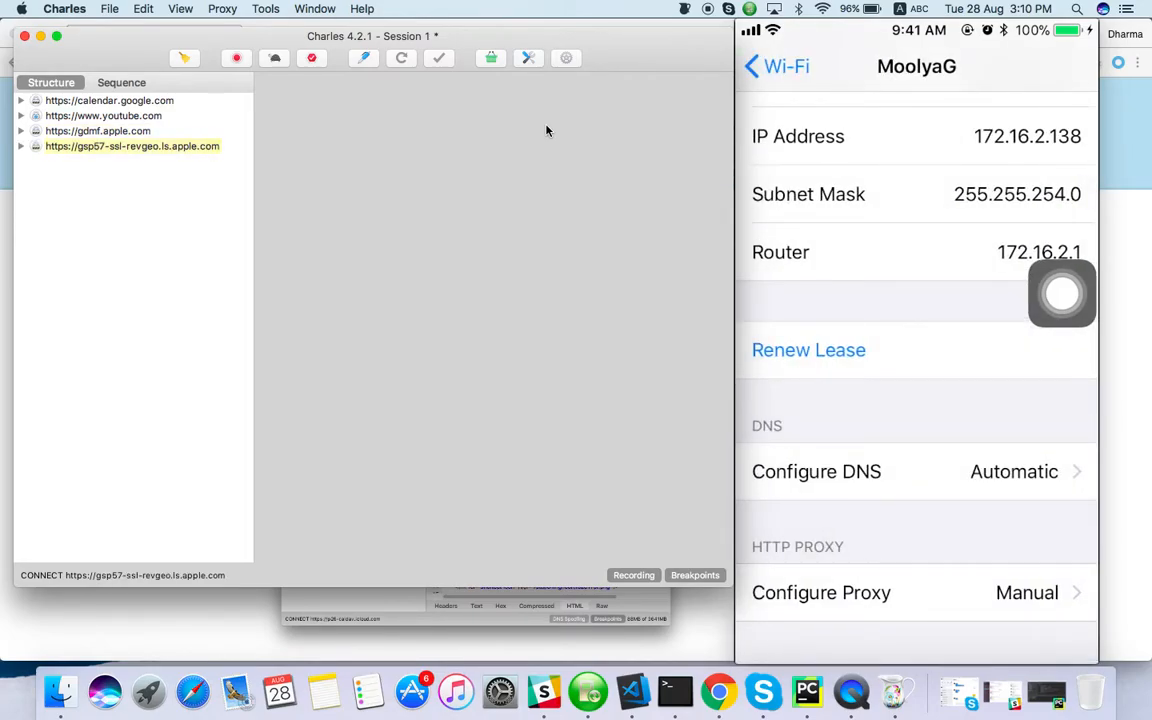
pyautogui.click(760, 66)
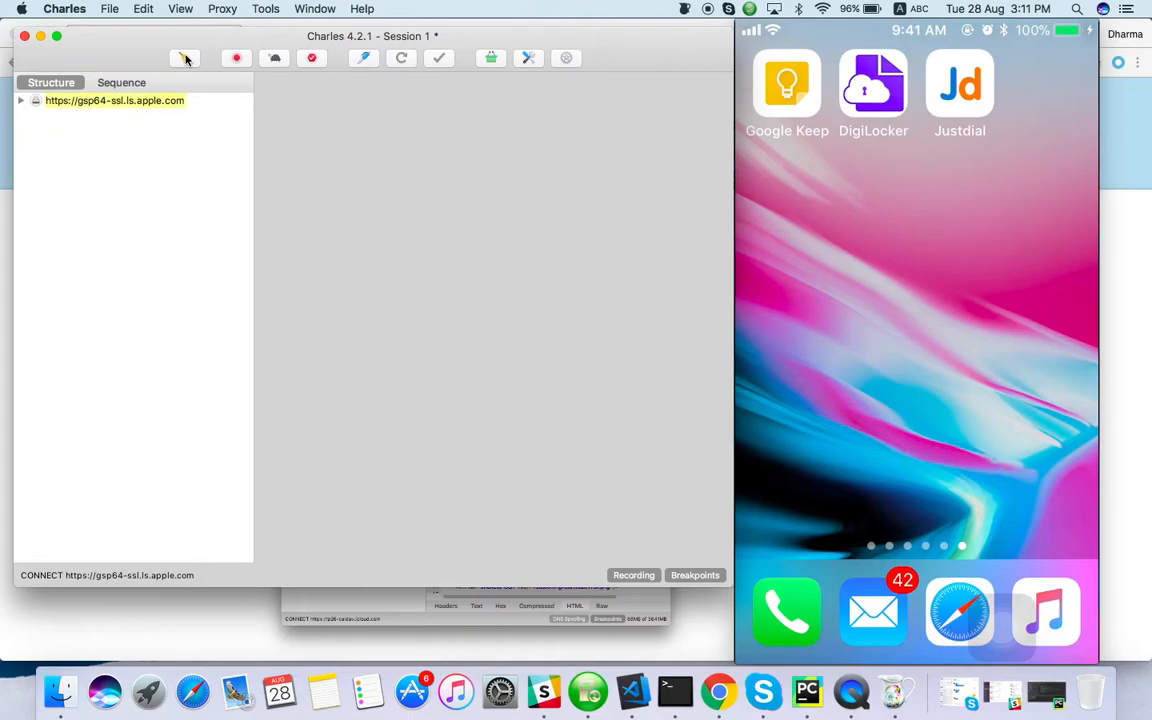
# - Clear the session again and view Justdial traffic: t.justdial.com, then win.justdial.com's 15 requests
pyautogui.click(959, 82)
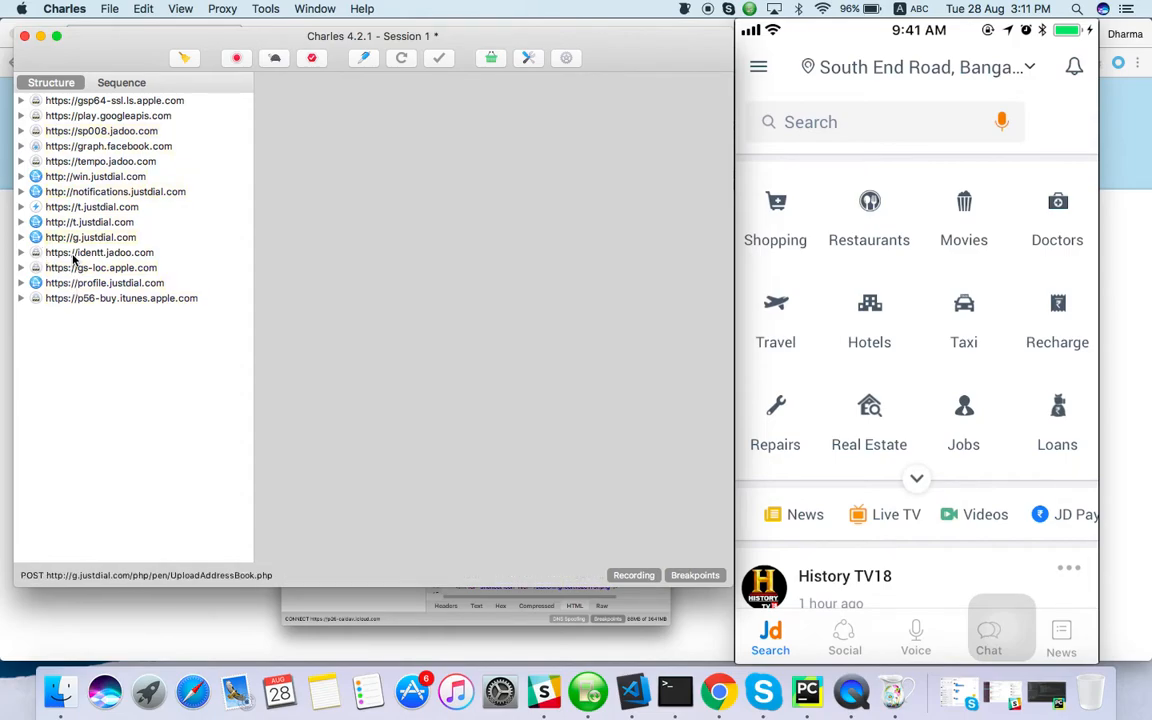
pyautogui.click(92, 206)
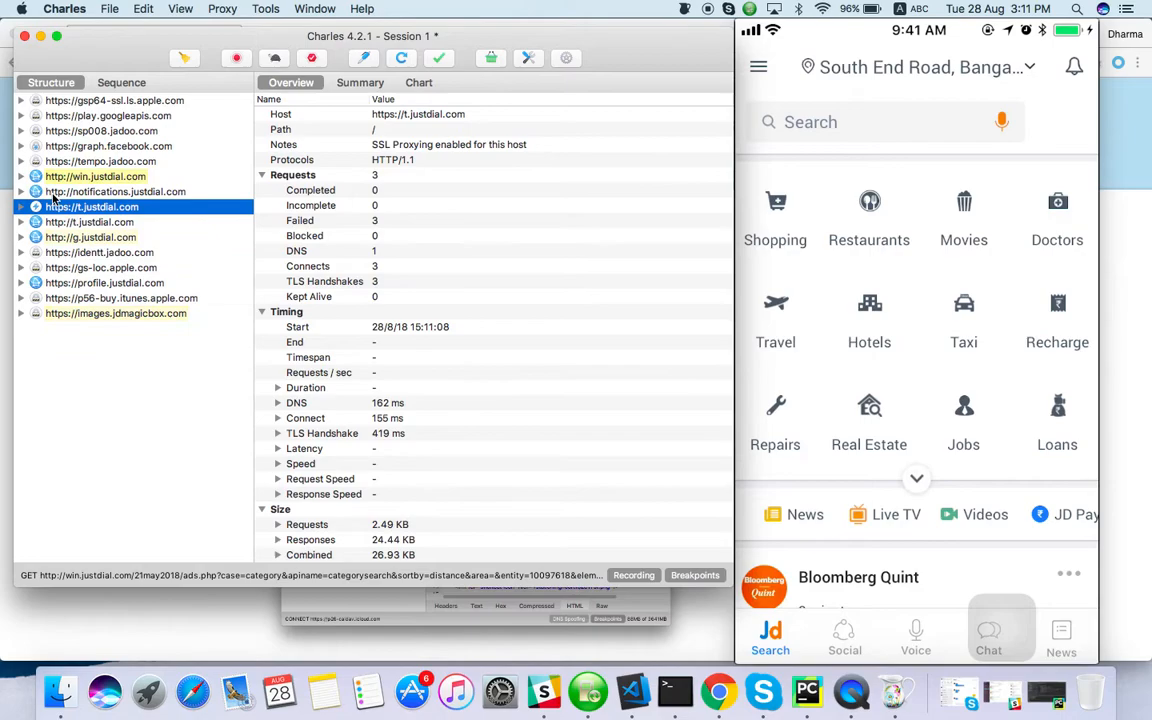
pyautogui.click(95, 176)
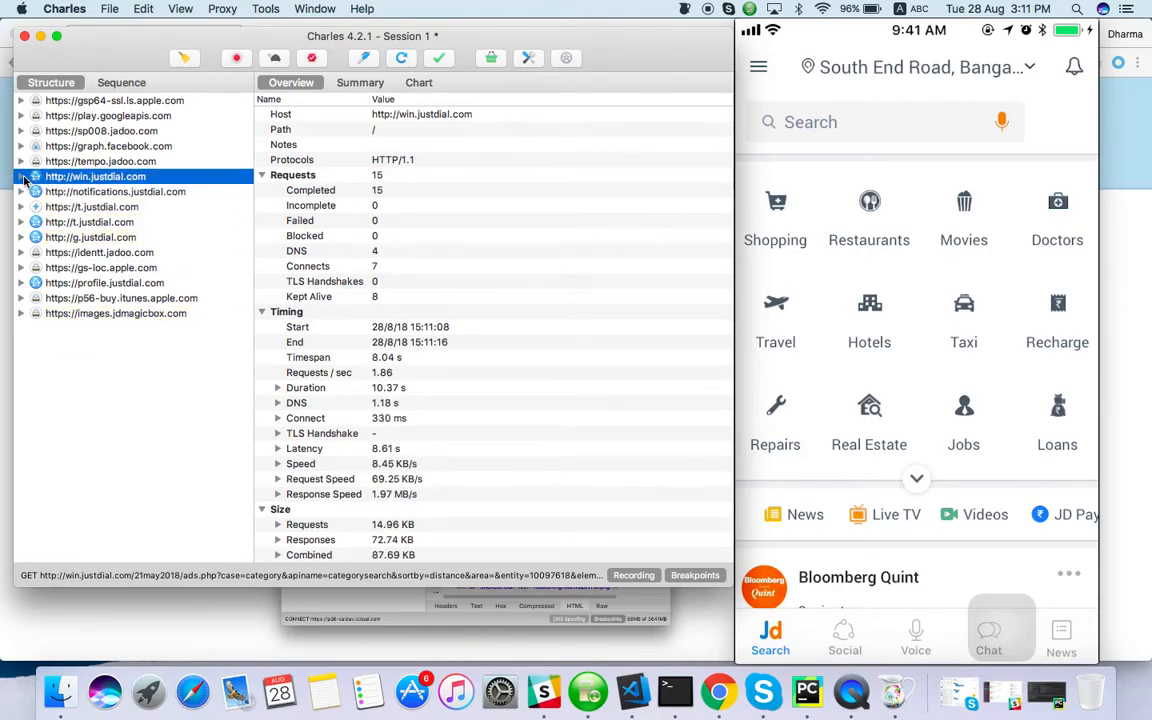
pyautogui.click(22, 176)
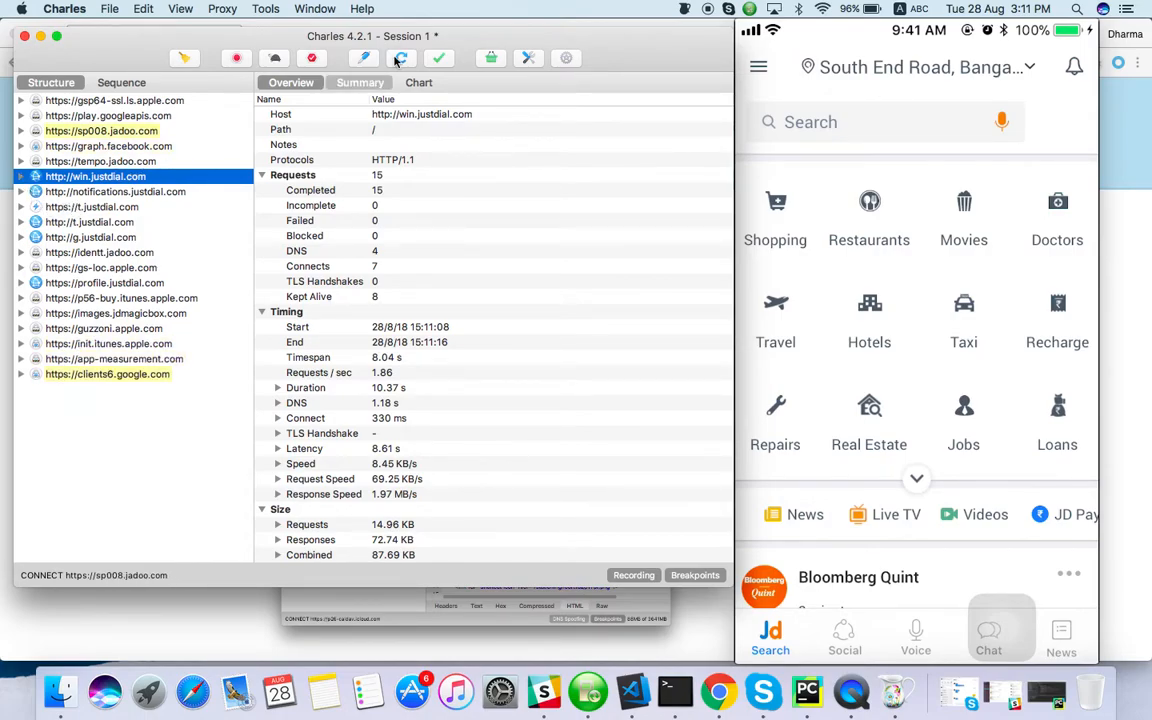
pyautogui.click(566, 57)
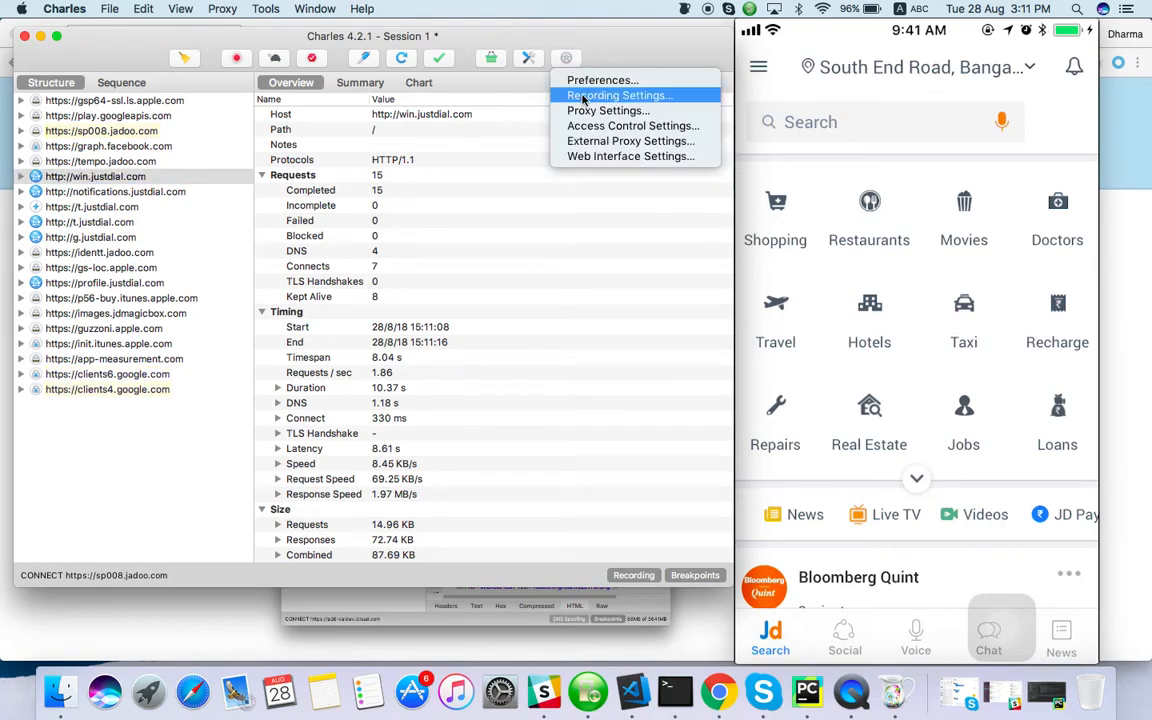
# - Install the Charles Root Certificate via Help > SSL Proxying and return to the session
pyautogui.click(362, 8)
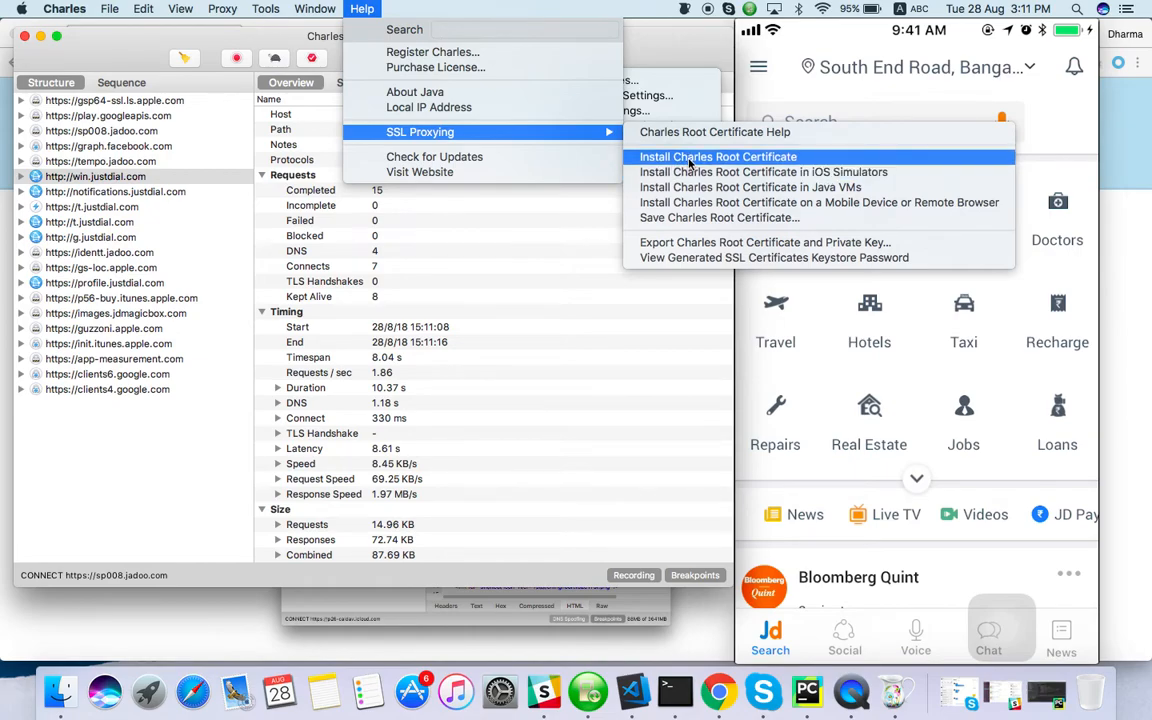
pyautogui.click(717, 157)
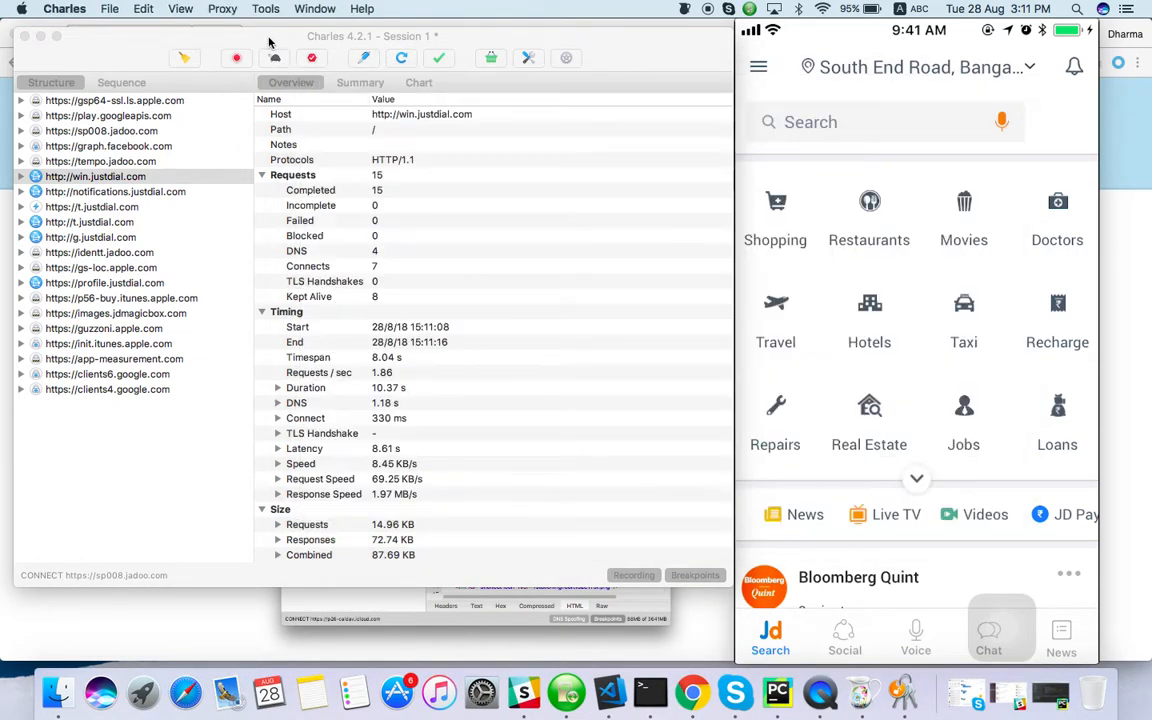
pyautogui.click(95, 176)
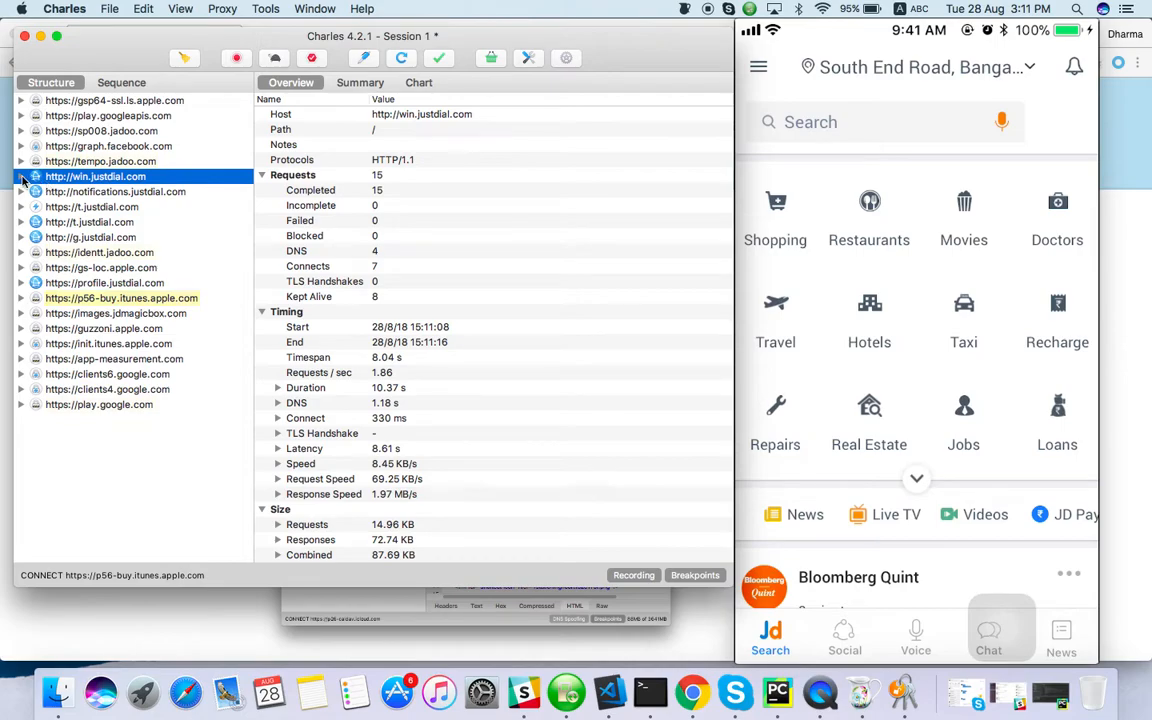
# - Expand win.justdial.com and inspect the restaurant-category and movies request responses
pyautogui.click(22, 176)
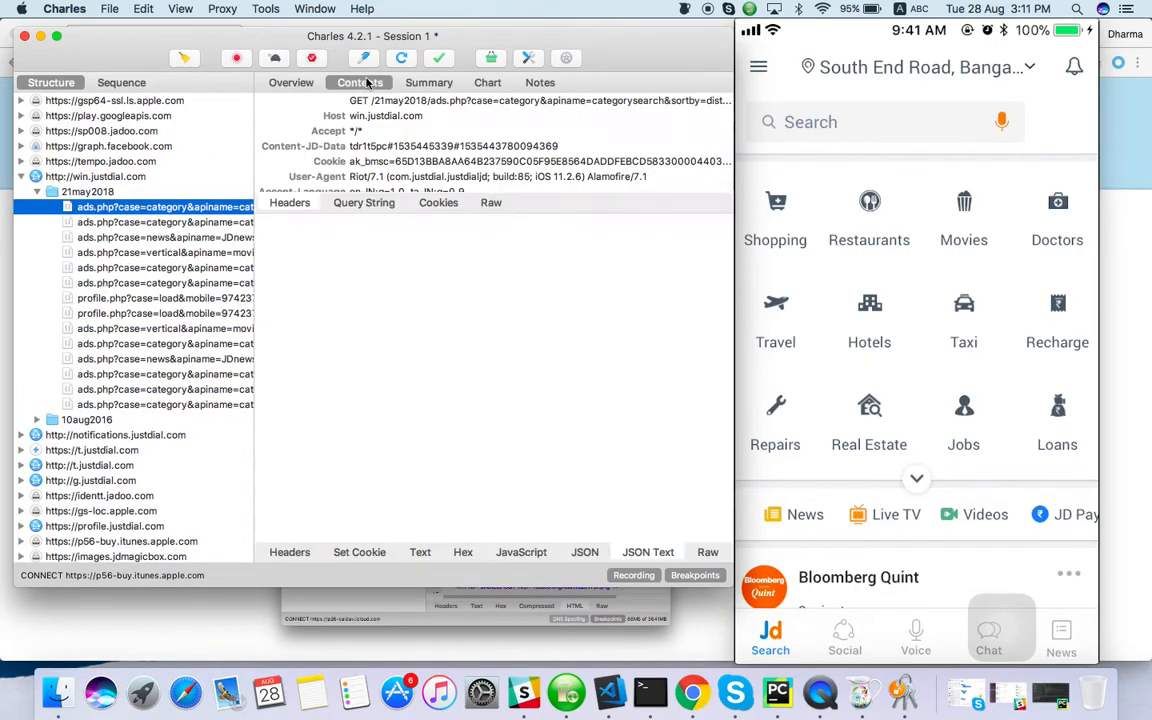
pyautogui.click(363, 202)
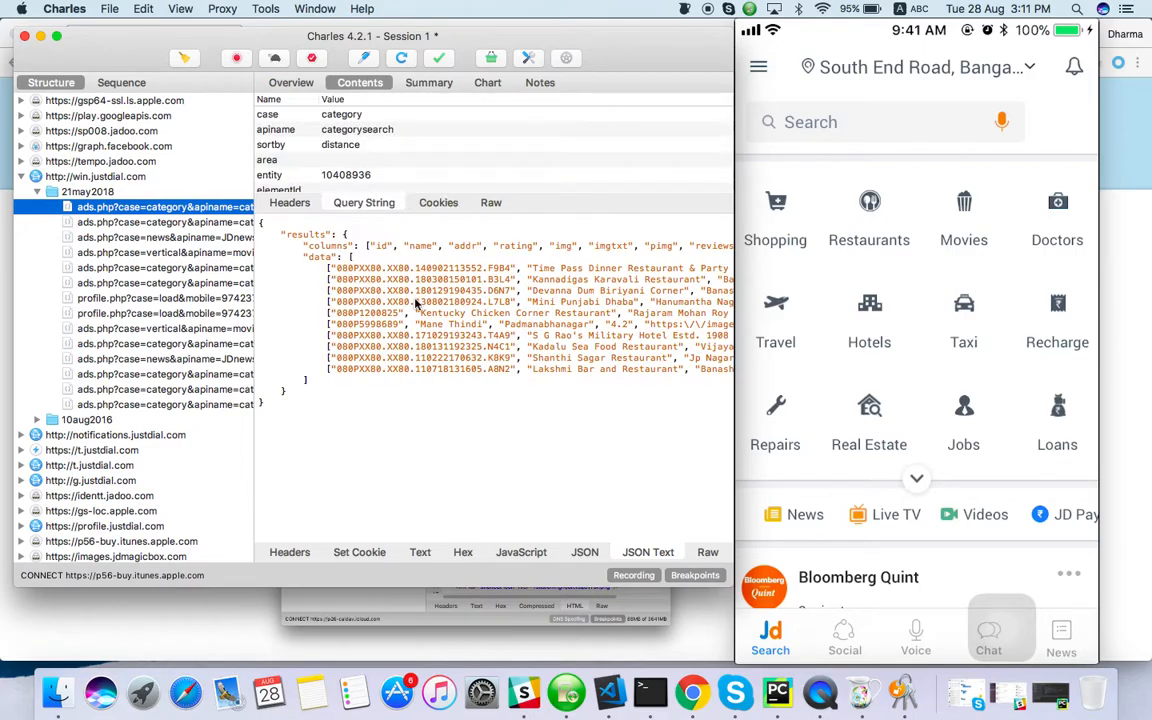
pyautogui.scroll(-3)
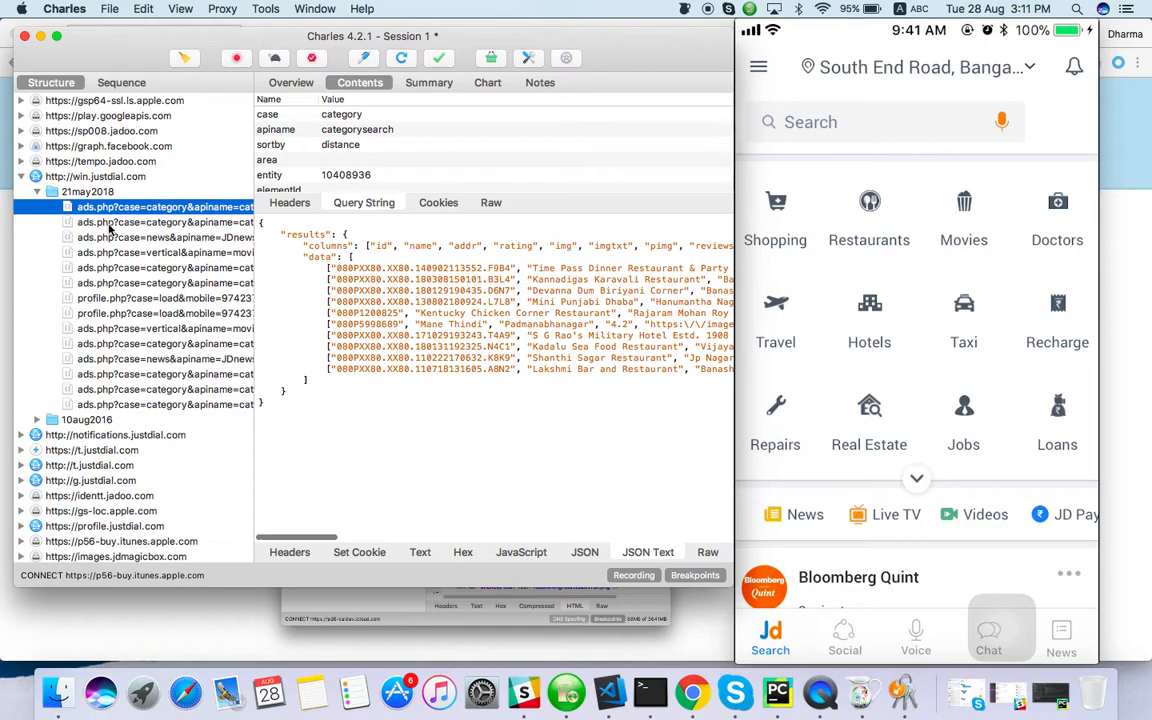
pyautogui.click(165, 252)
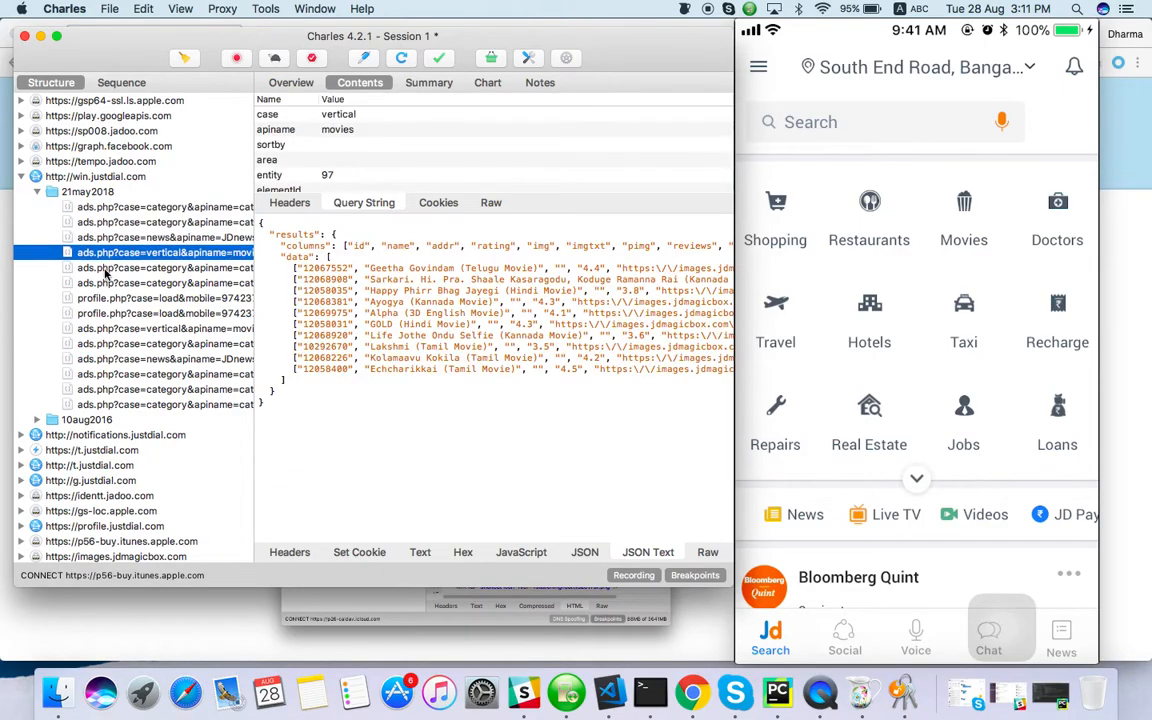
pyautogui.click(165, 328)
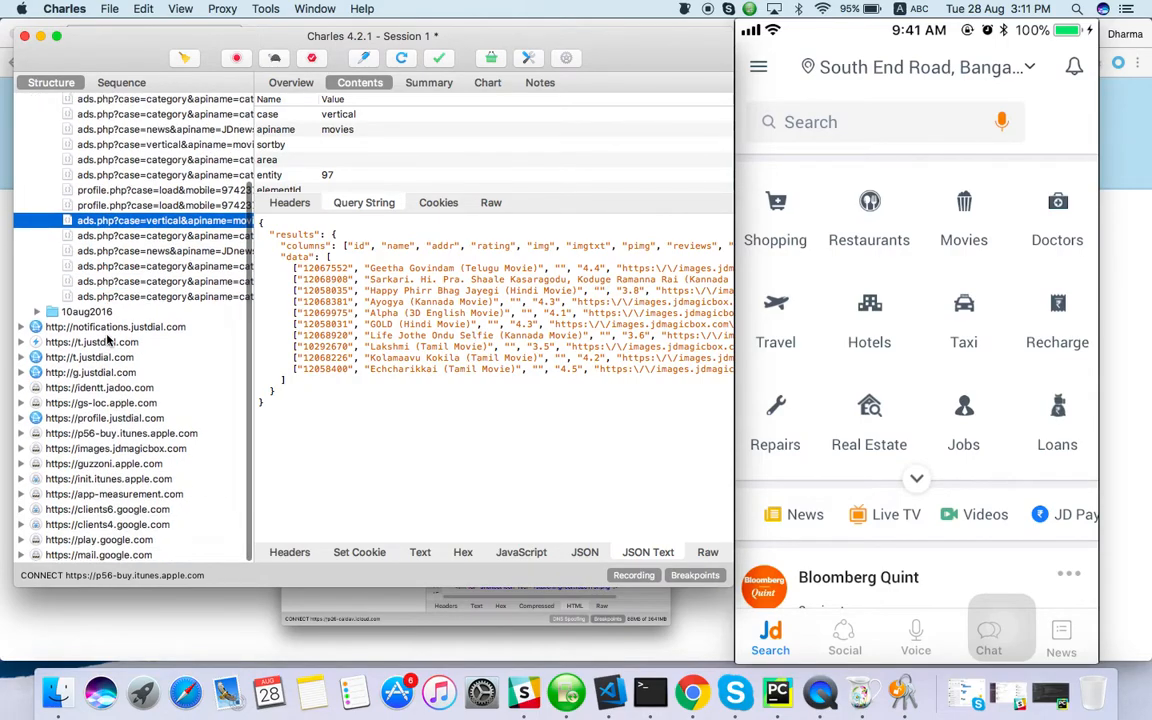
pyautogui.click(86, 191)
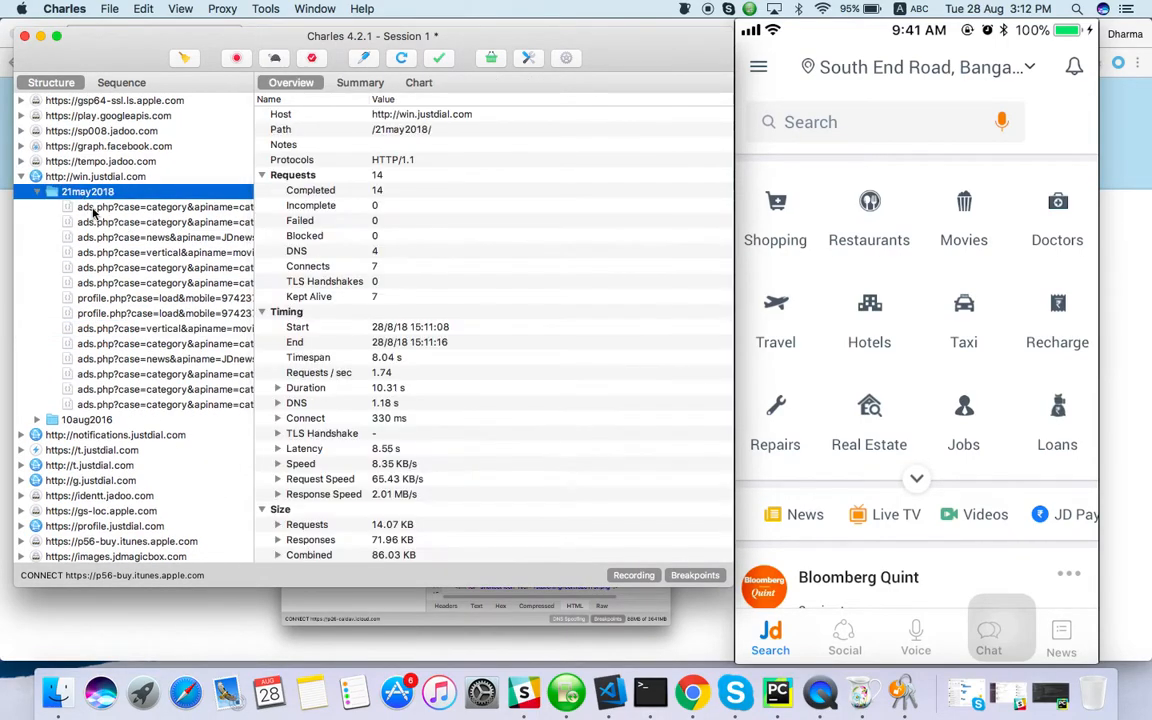
pyautogui.click(165, 207)
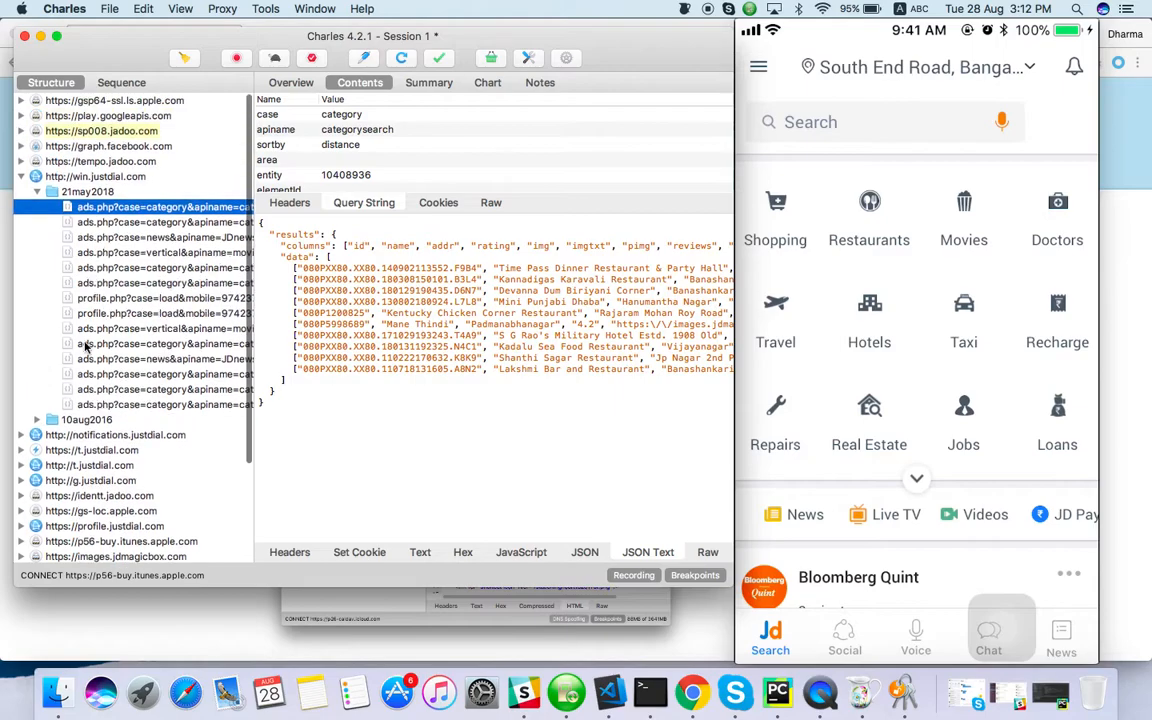
pyautogui.scroll(-3)
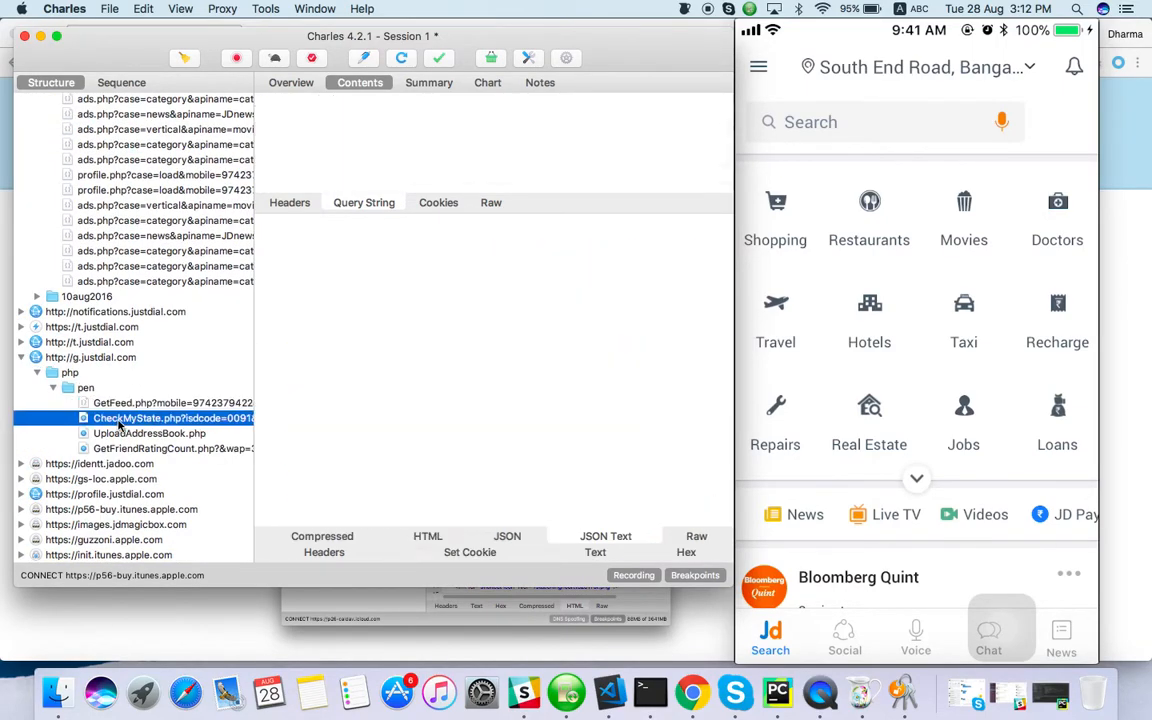
# - Inspect UploadAddressBook.php and the getCityNew.php lookups returning Bangalore, South End Road
pyautogui.click(150, 433)
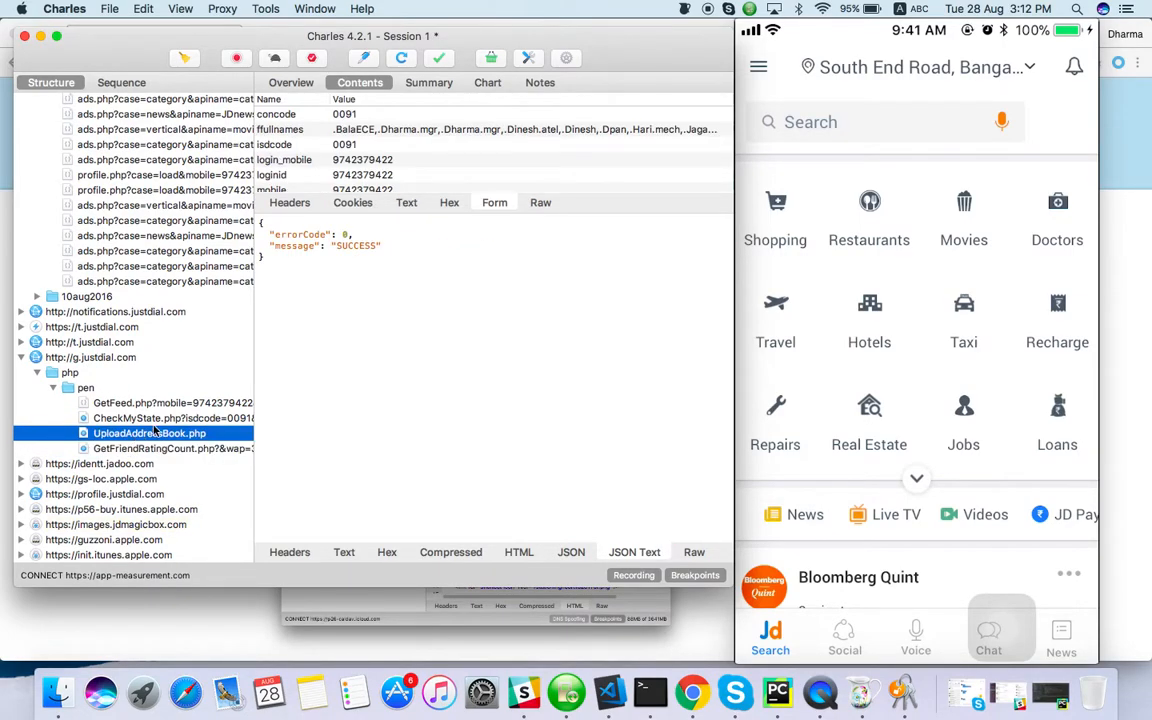
pyautogui.click(170, 448)
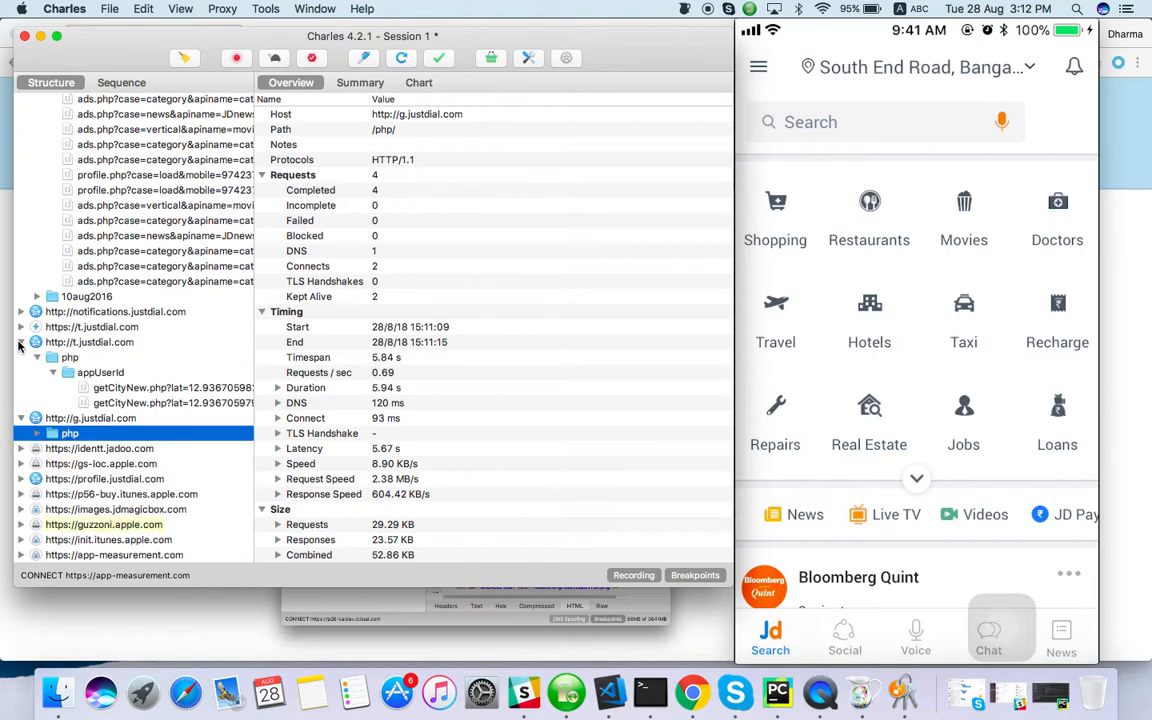
pyautogui.click(170, 387)
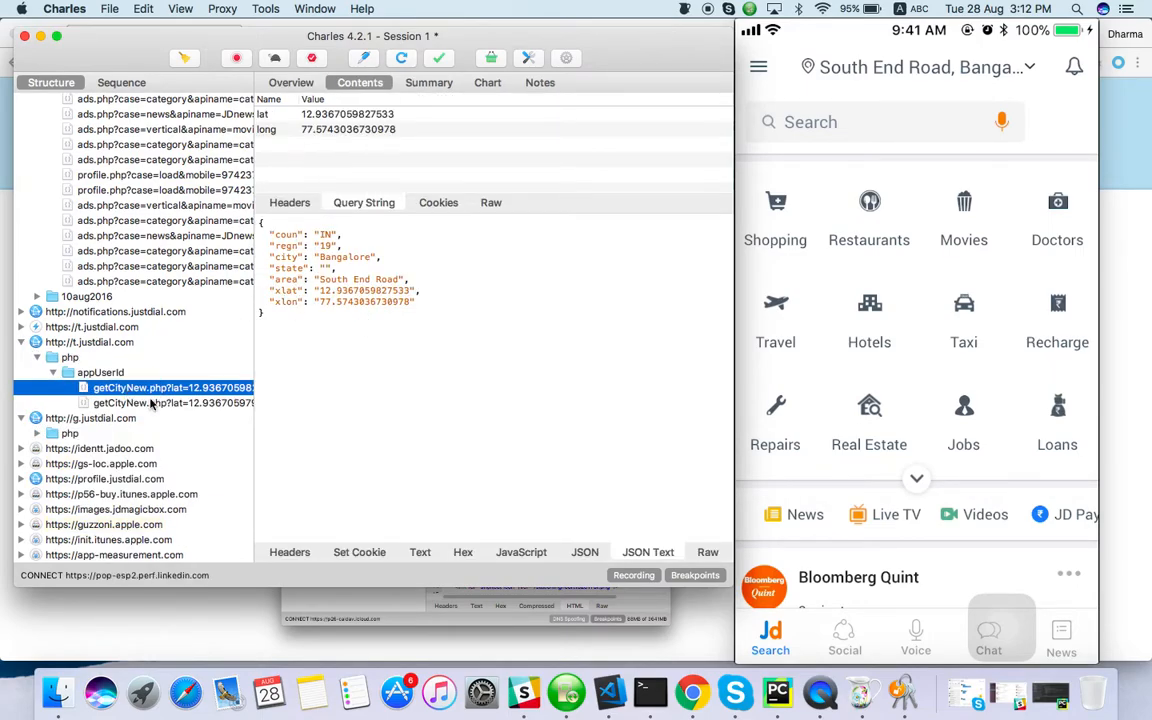
pyautogui.click(170, 402)
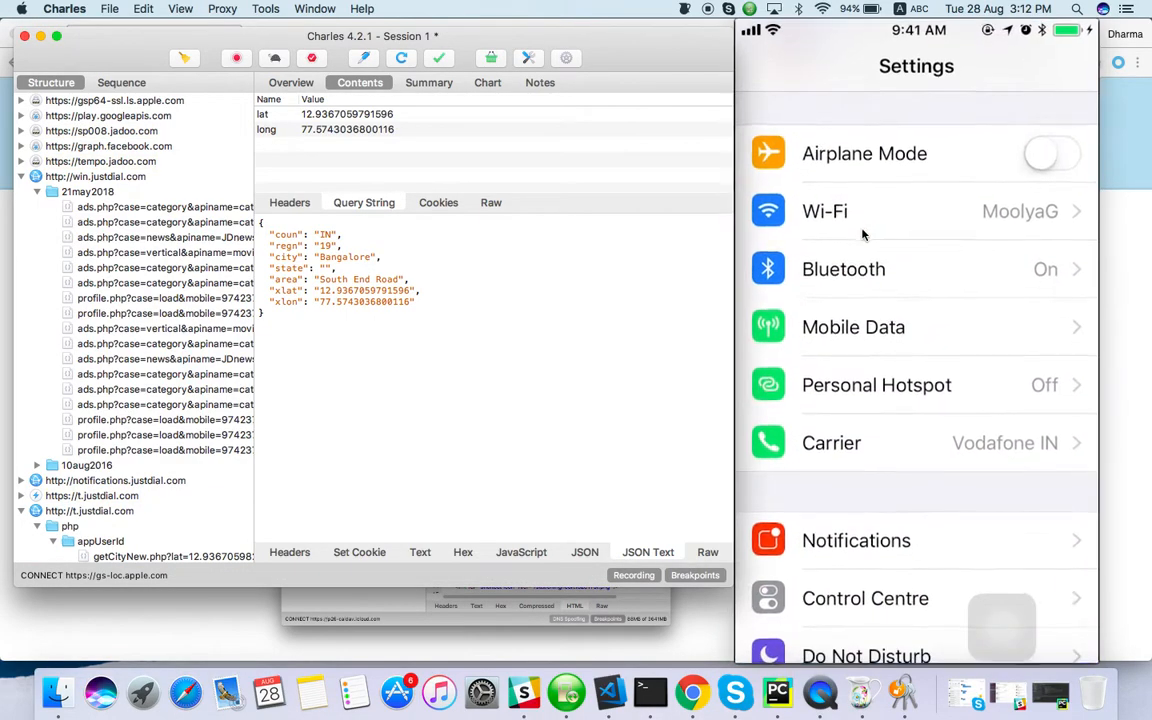
# - Check Charles's proxy port 9090 and the Mac's local IP 172.16.2.63
pyautogui.click(566, 57)
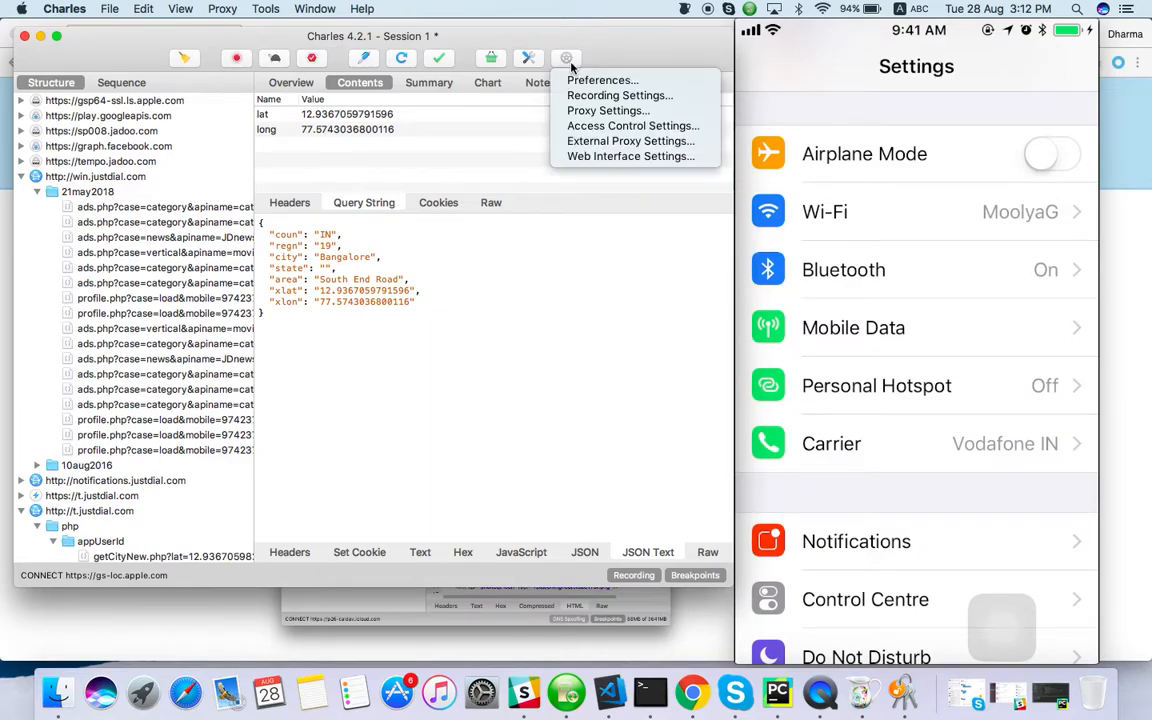
pyautogui.click(607, 110)
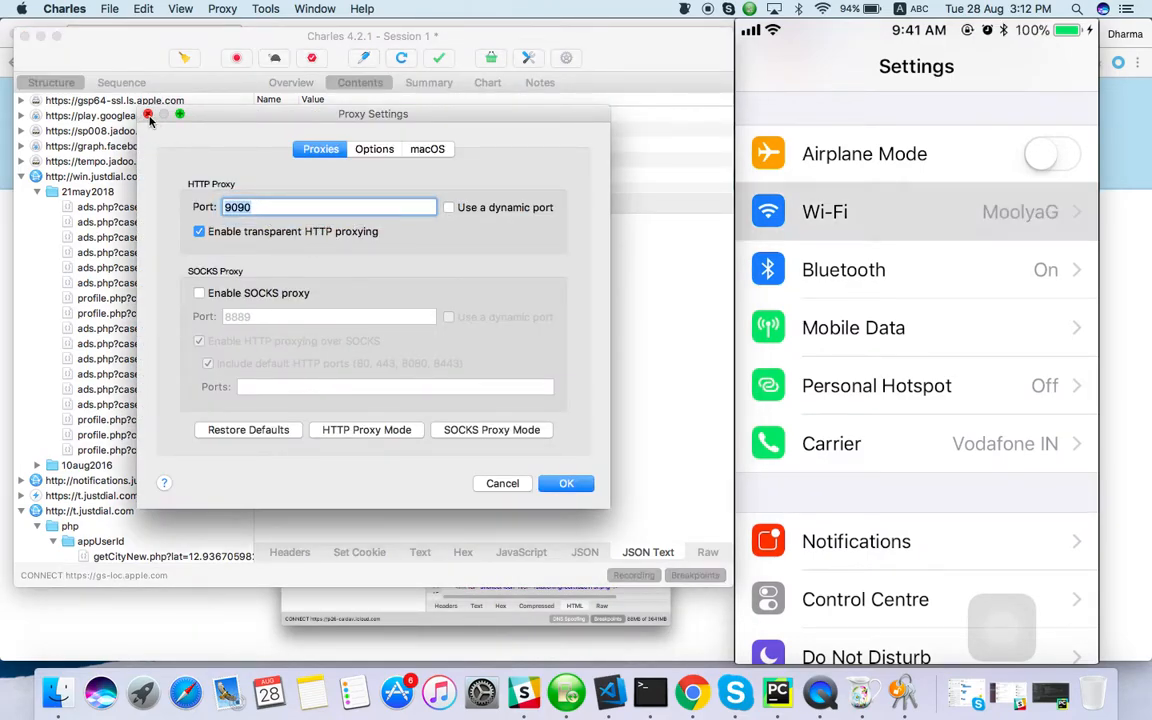
pyautogui.click(362, 8)
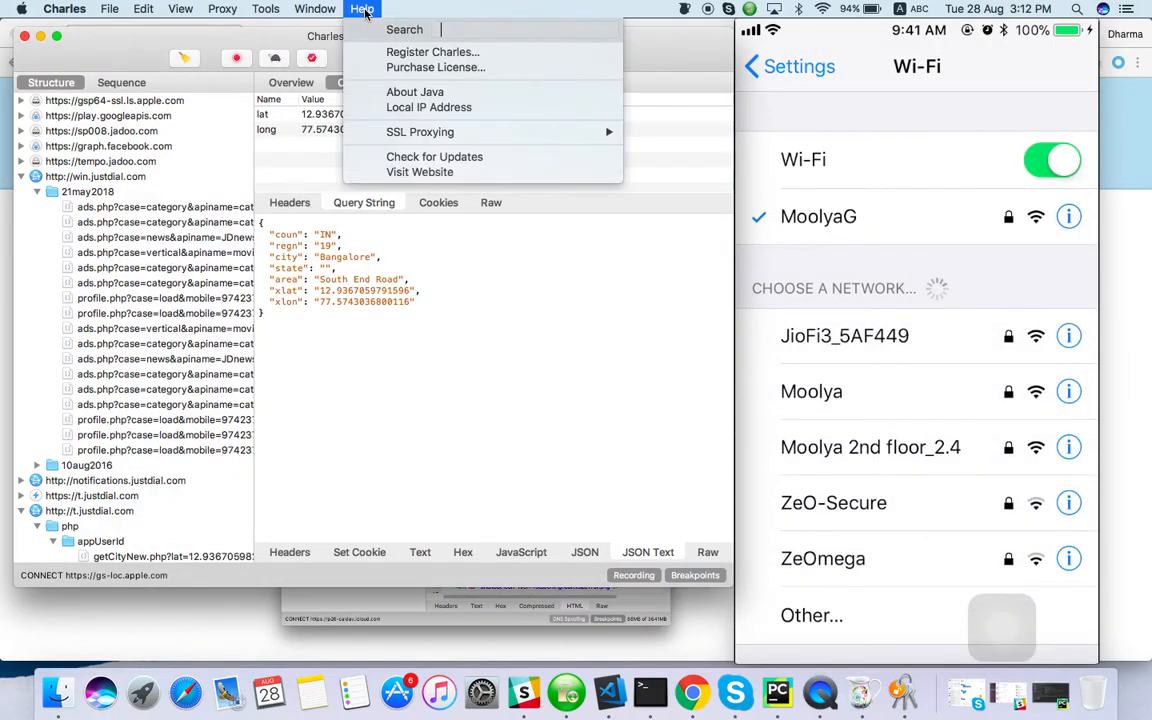
pyautogui.click(428, 107)
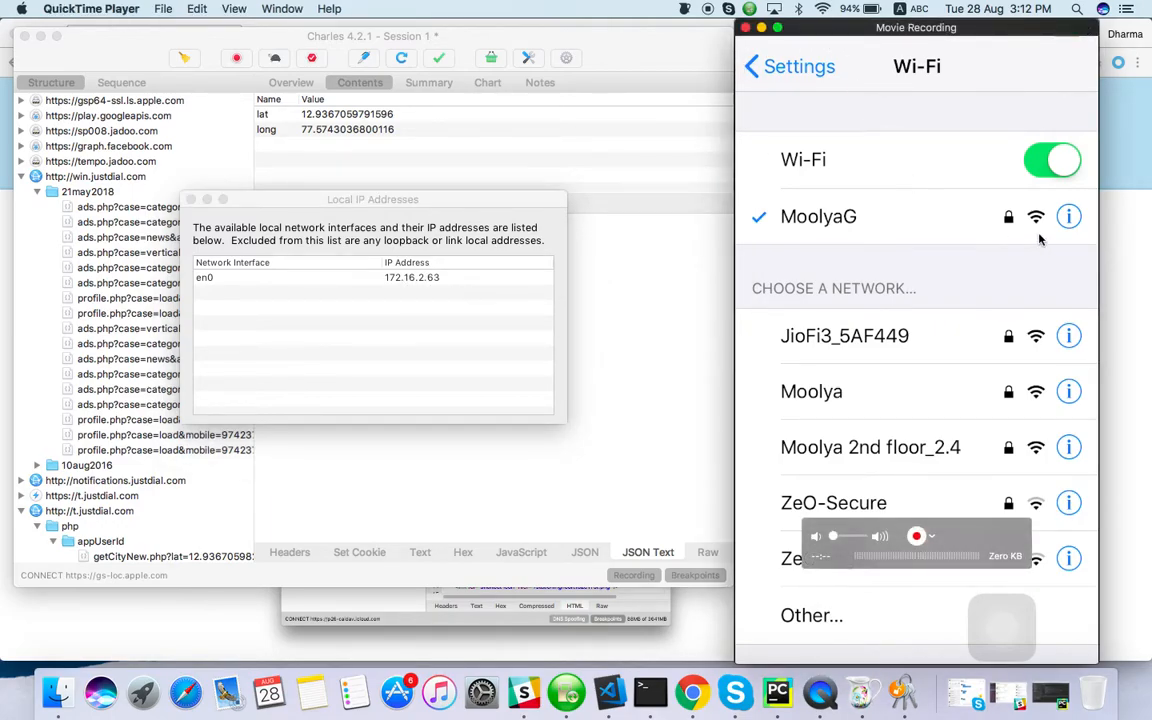
# - Show the iPhone's MoolyaG manual proxy matching server 172.16.2.63, port 9090
pyautogui.click(1068, 216)
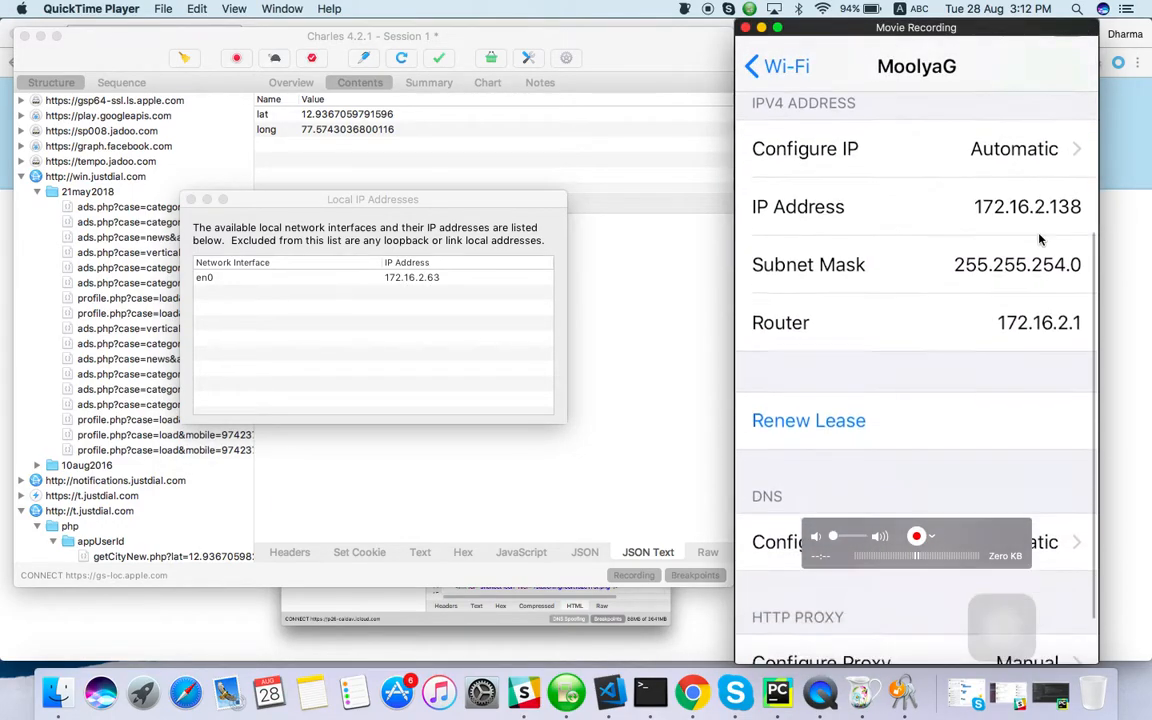
pyautogui.click(820, 660)
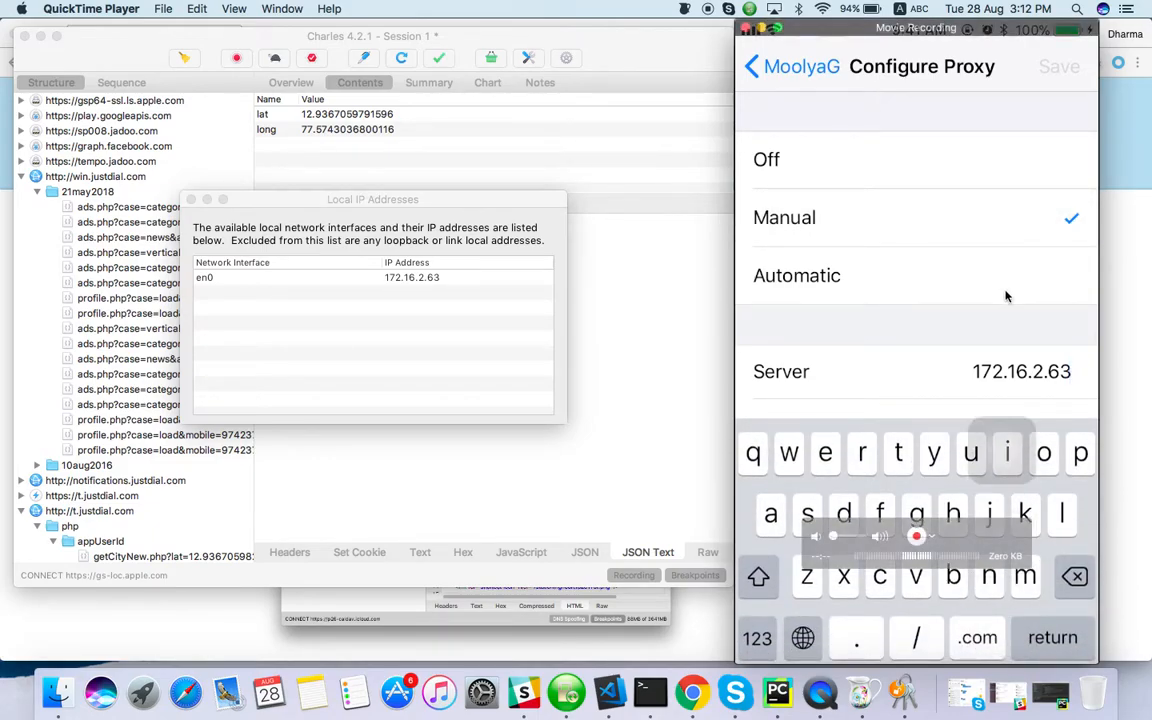
pyautogui.click(413, 277)
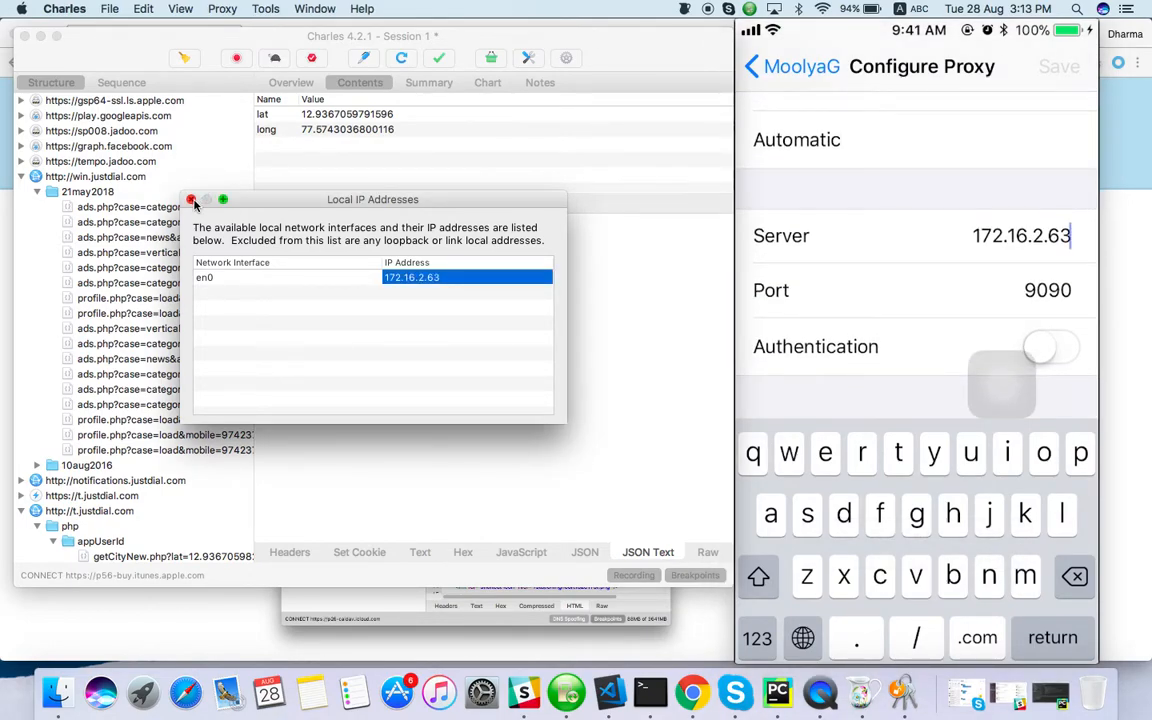
# - Close the Local IP Addresses list, clear the captured session, and confirm the proxy port settings
pyautogui.click(192, 199)
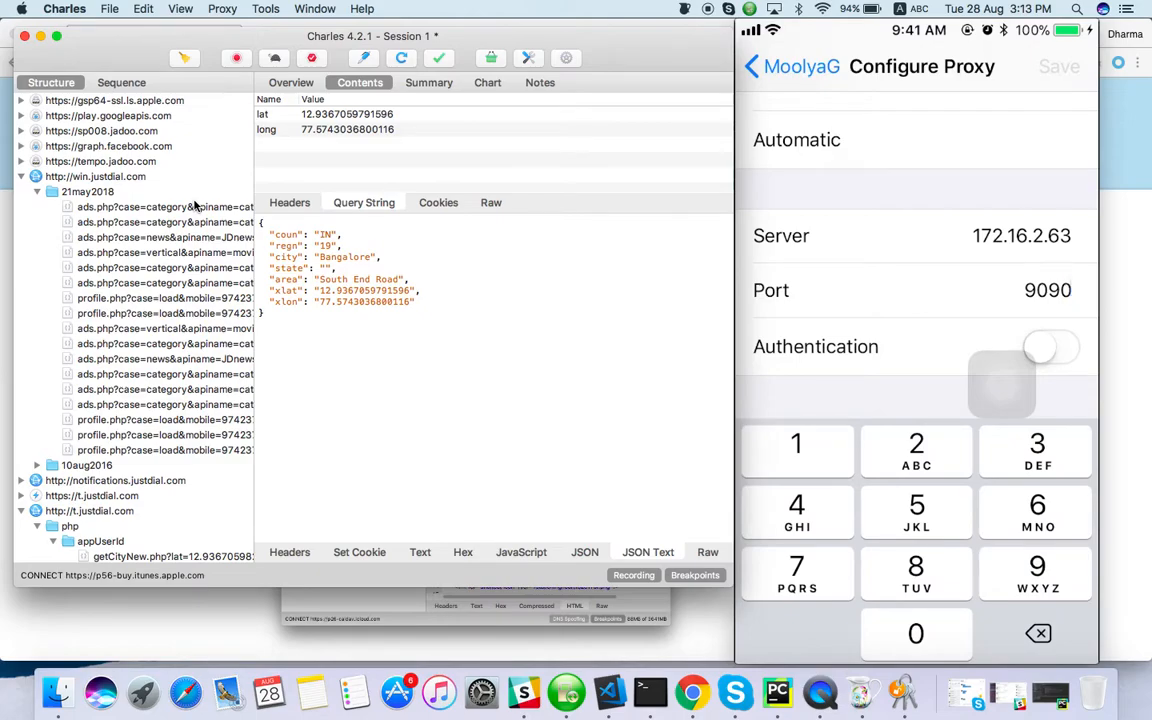
pyautogui.click(1037, 573)
pyautogui.write('999')
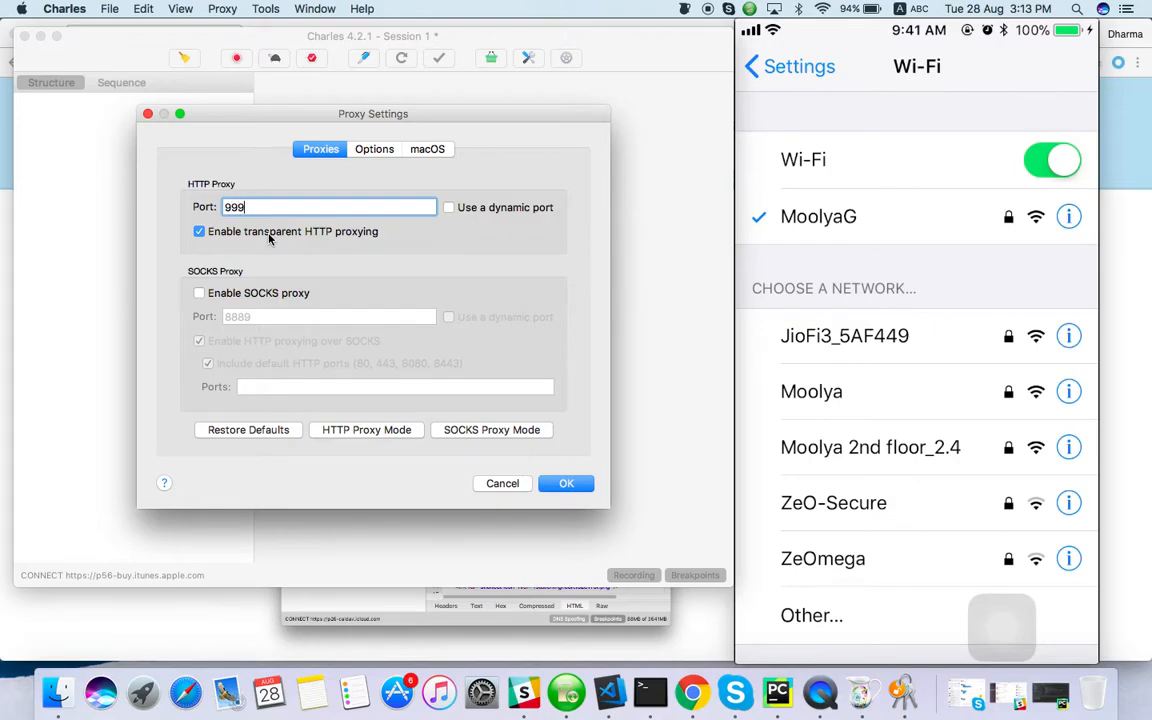
pyautogui.click(566, 483)
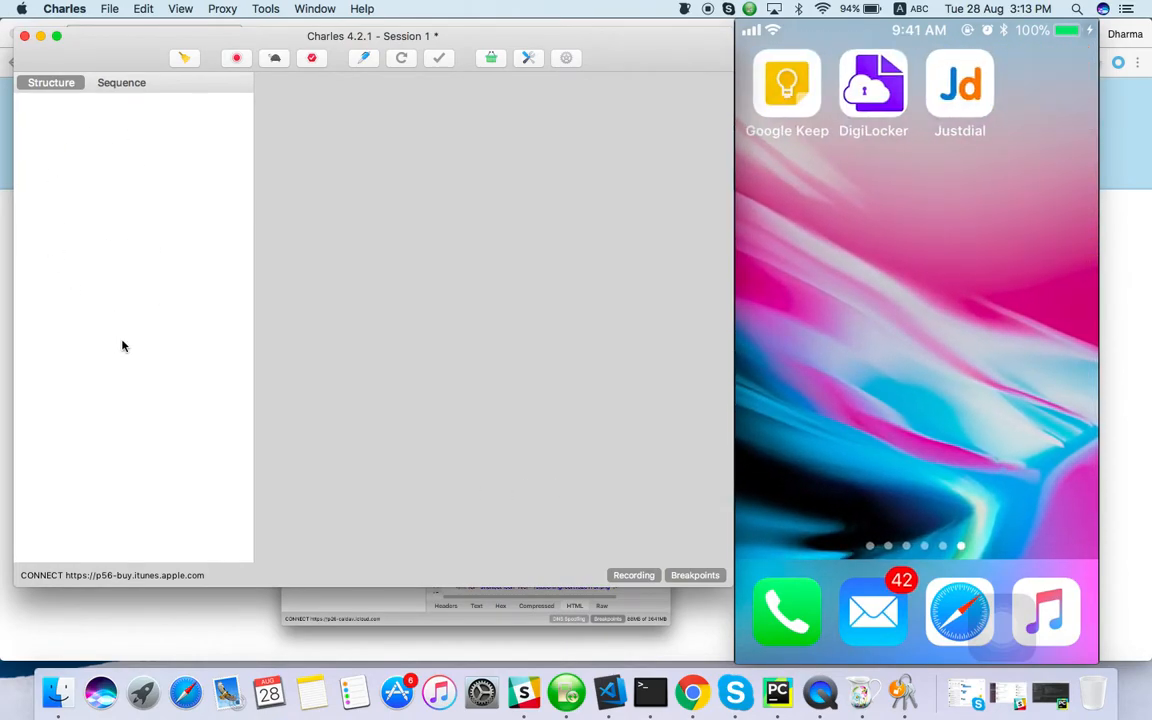
# - Launch Justdial on the iPhone and review the new justdial, jadoo, google and apple hosts
pyautogui.click(959, 83)
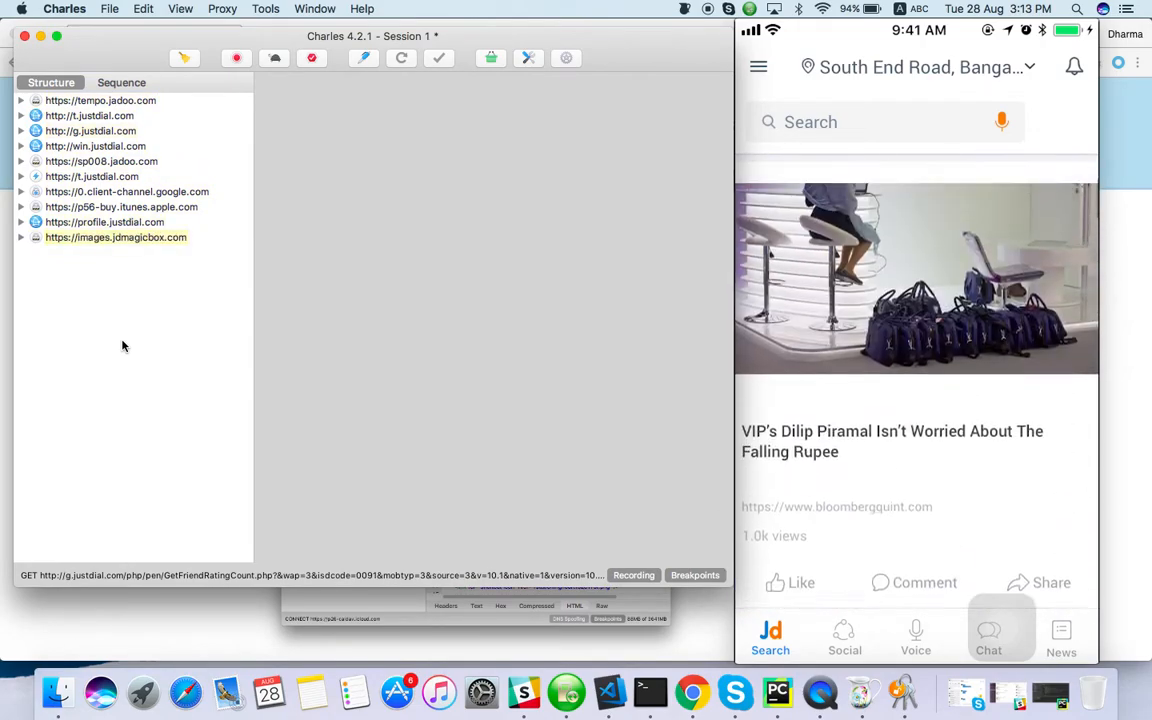
pyautogui.scroll(-3)
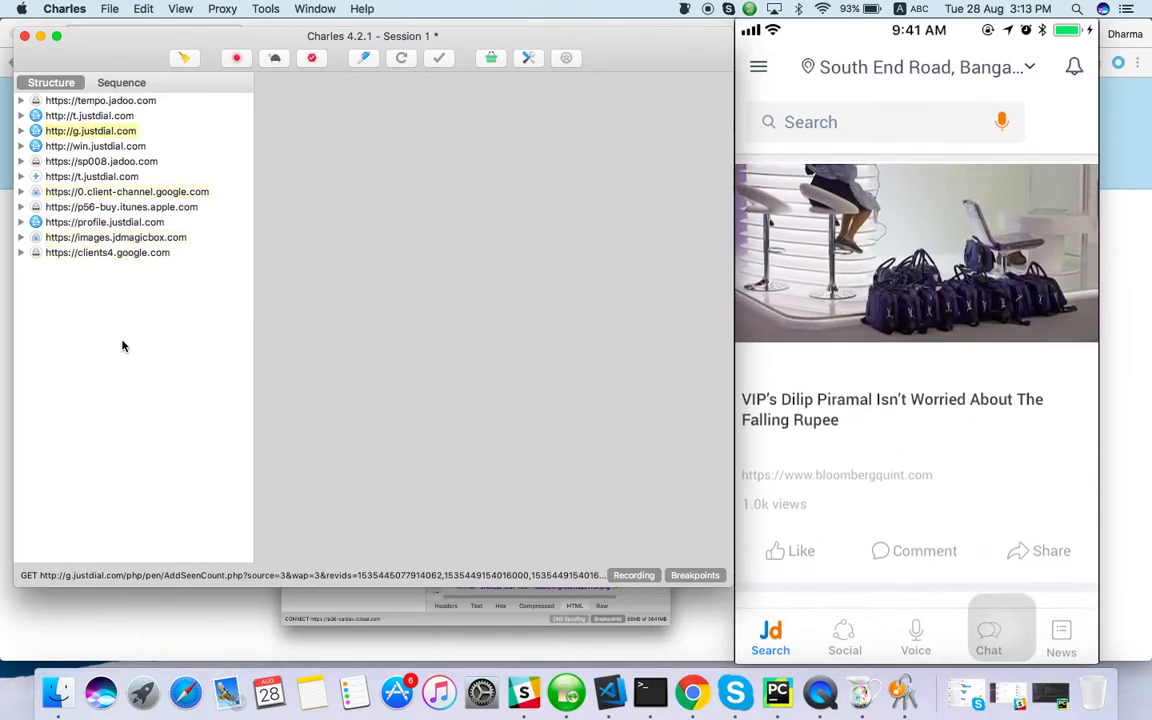
pyautogui.scroll(-3)
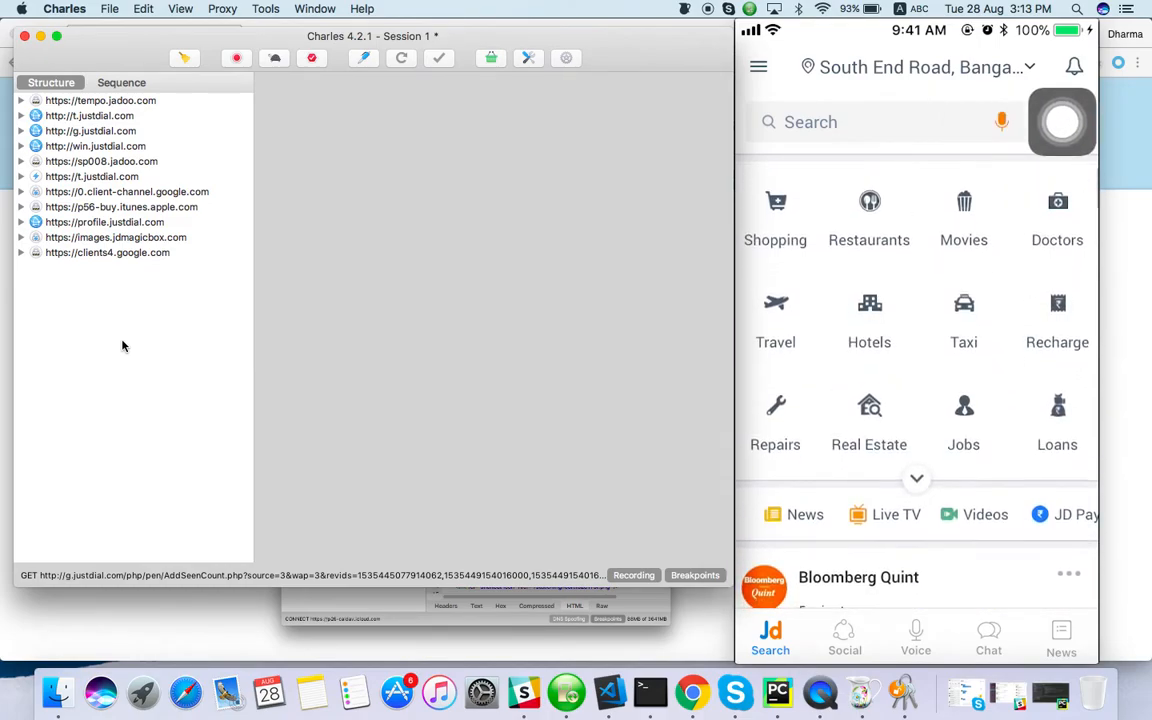
pyautogui.click(101, 161)
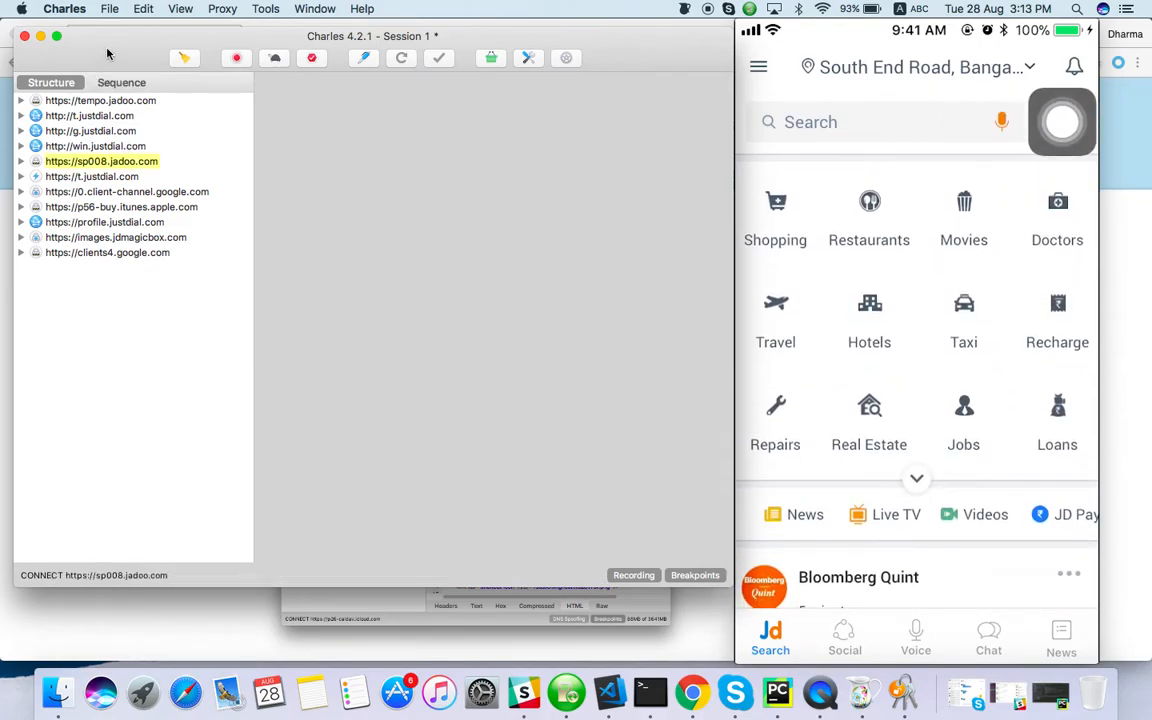